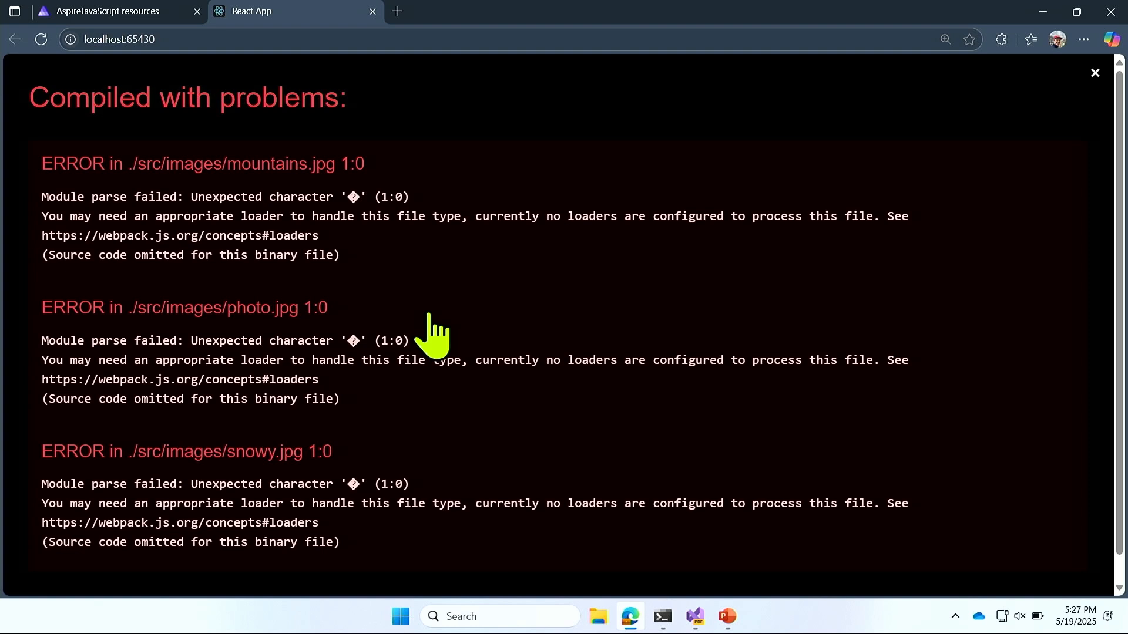
# - Switch from Edge's compile-error page to the src solution in Visual Studio
pyautogui.press('Win+Tab')
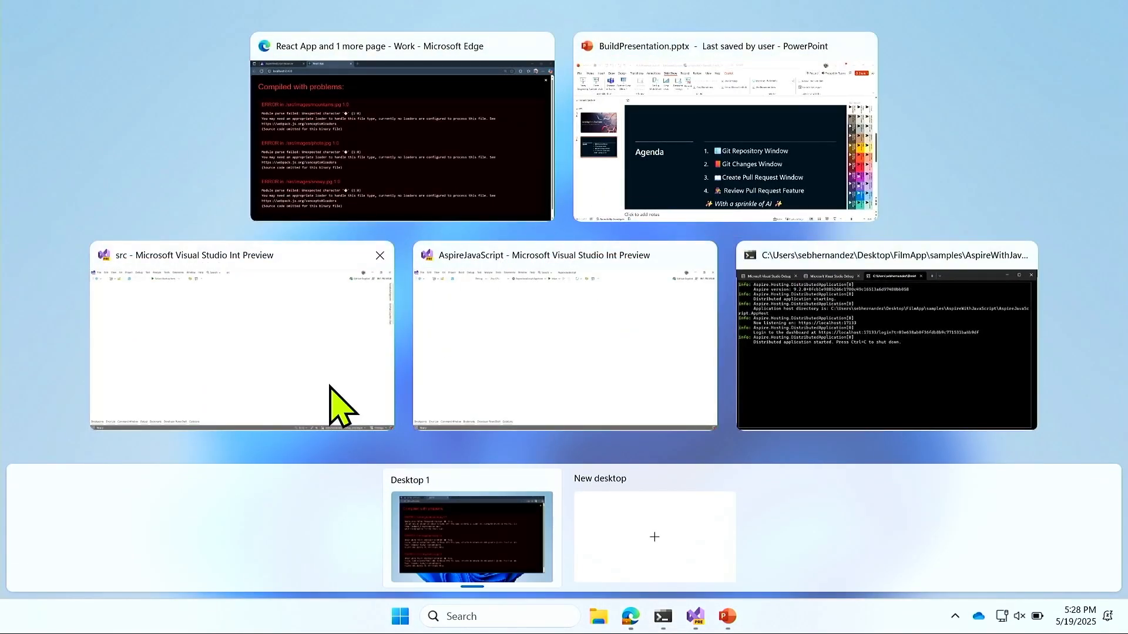
pyautogui.click(241, 338)
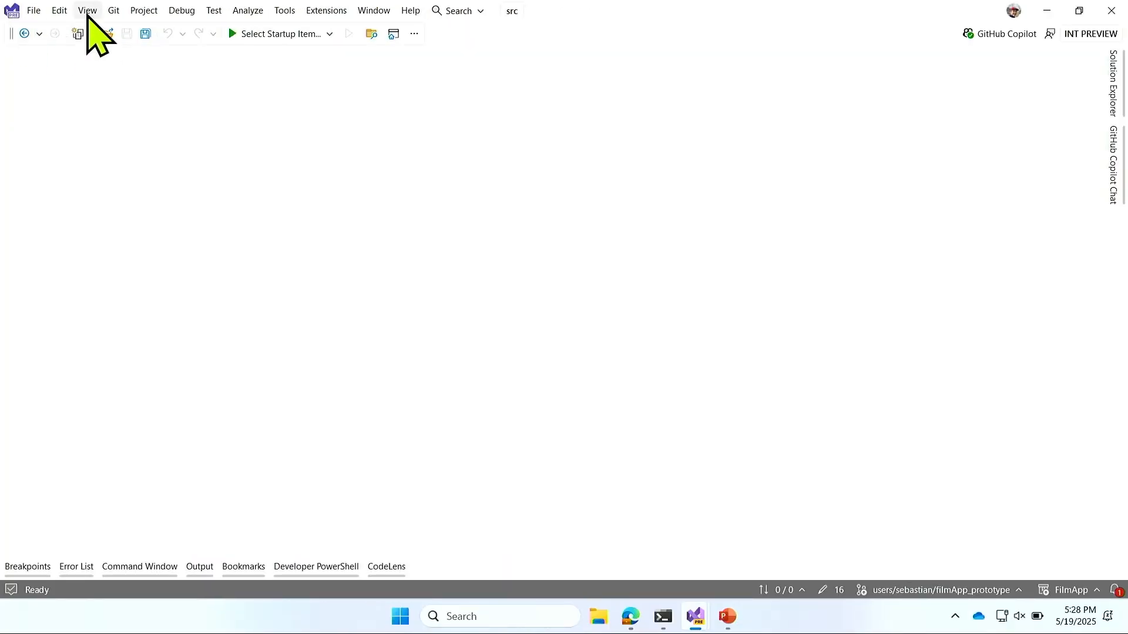
# - Open the Git Repository window from the View menu
pyautogui.click(86, 10)
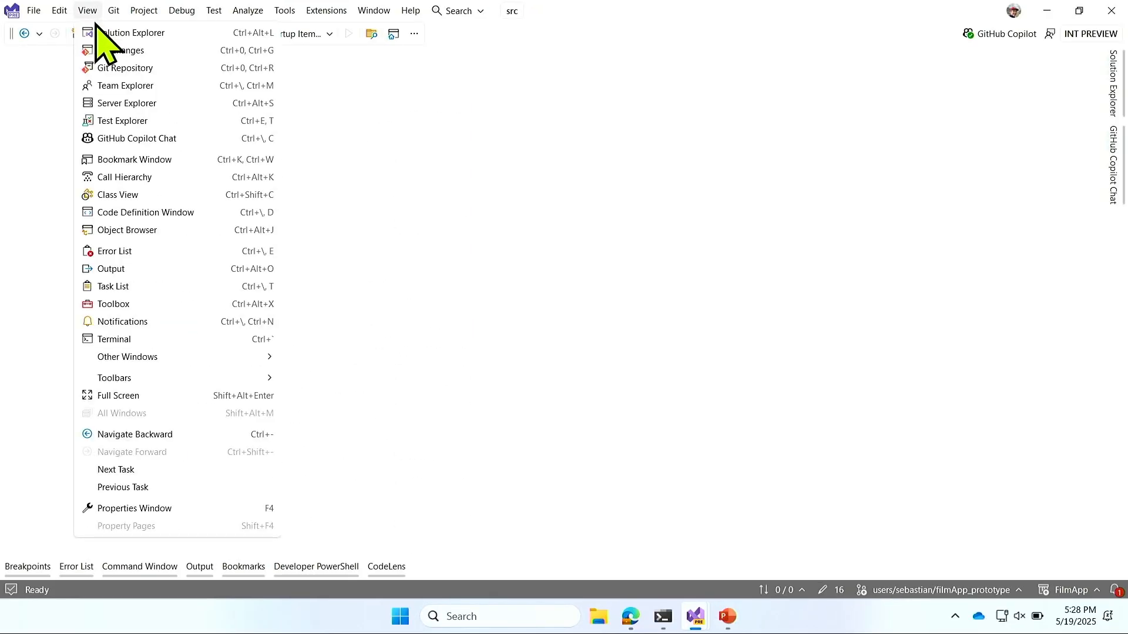
pyautogui.click(127, 67)
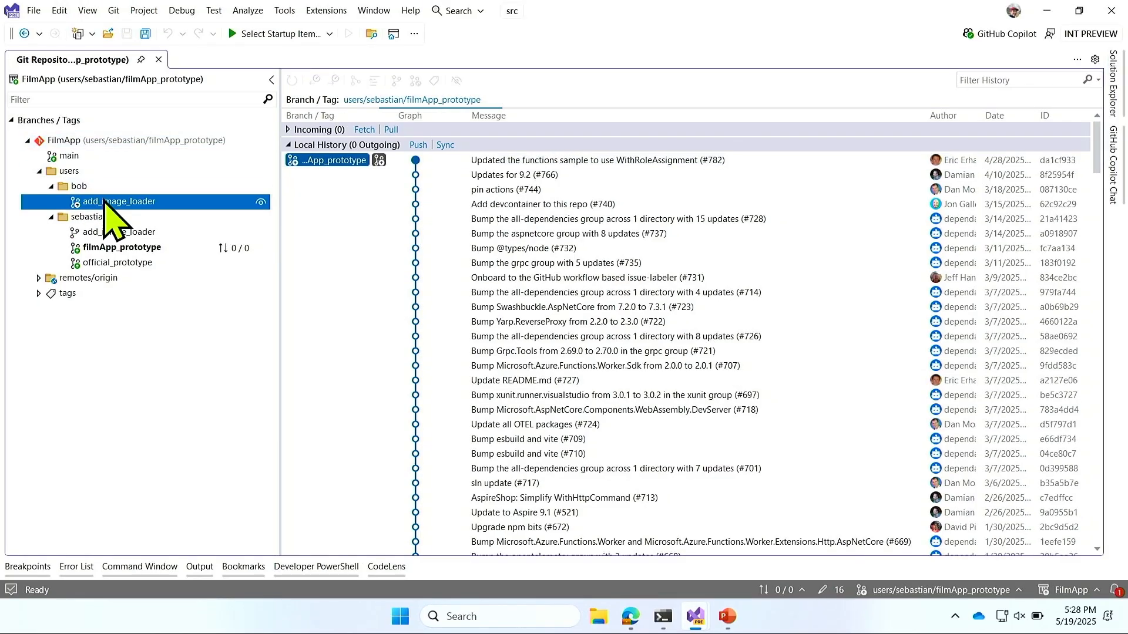
# - Open bob/add_image_loader's top commit on webpack.config.js and have Copilot explain it
pyautogui.click(120, 201)
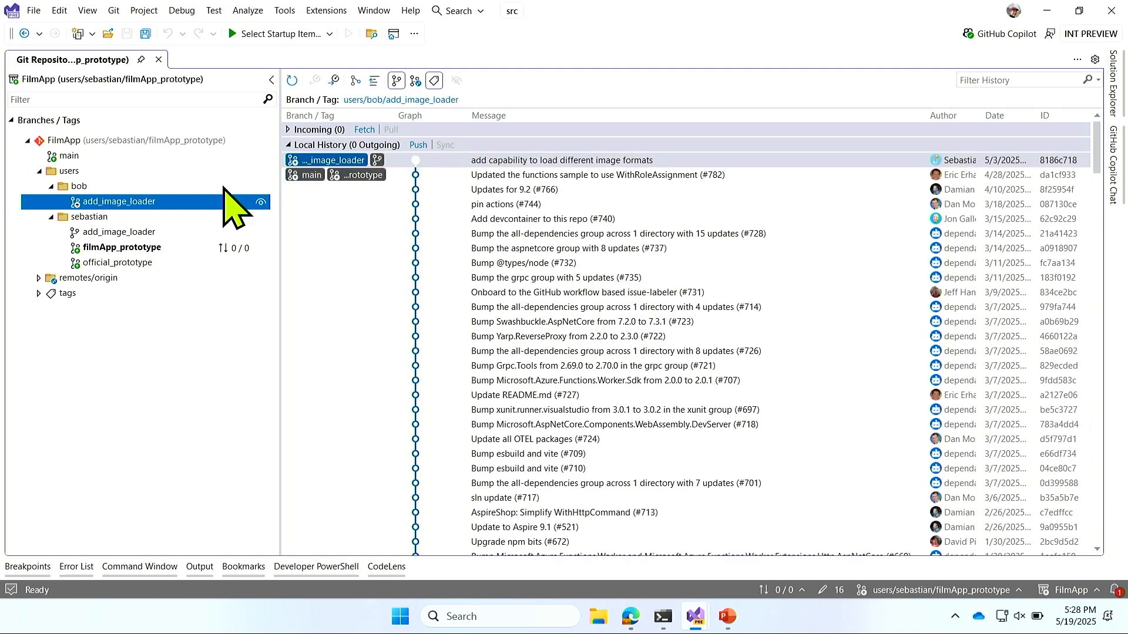
pyautogui.doubleClick(561, 160)
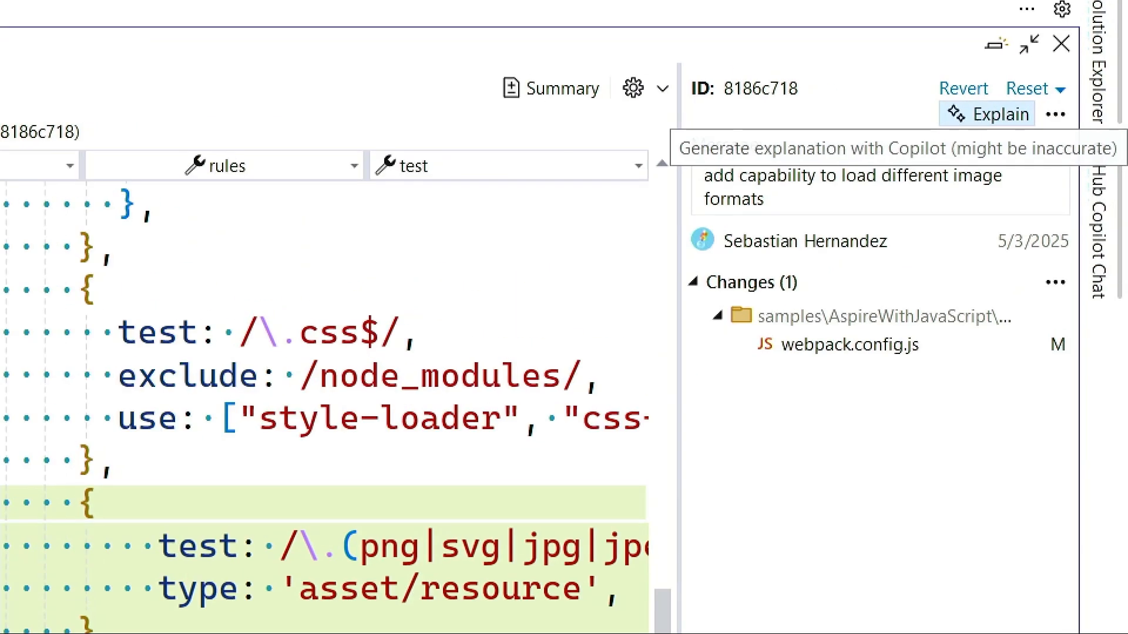
pyautogui.click(996, 114)
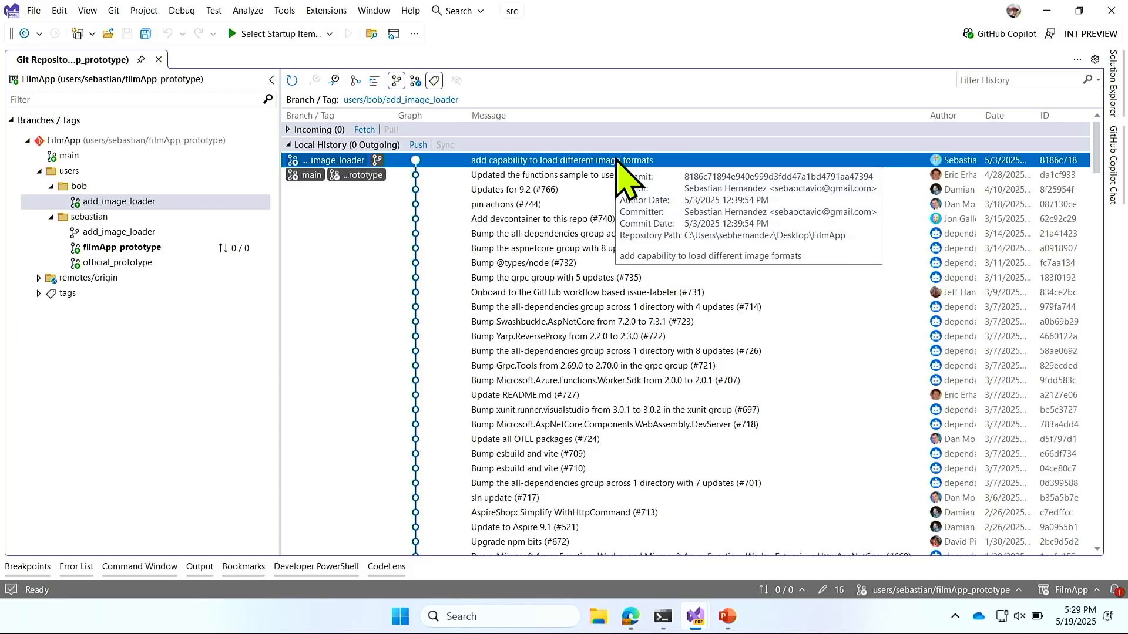
pyautogui.rightClick(558, 160)
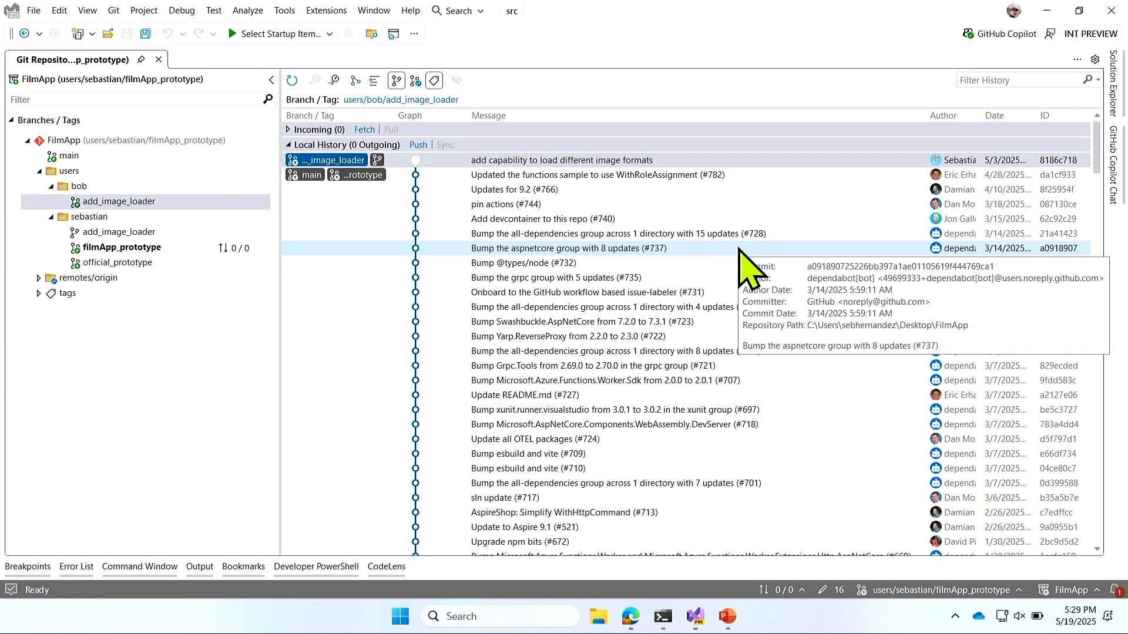
pyautogui.click(561, 159)
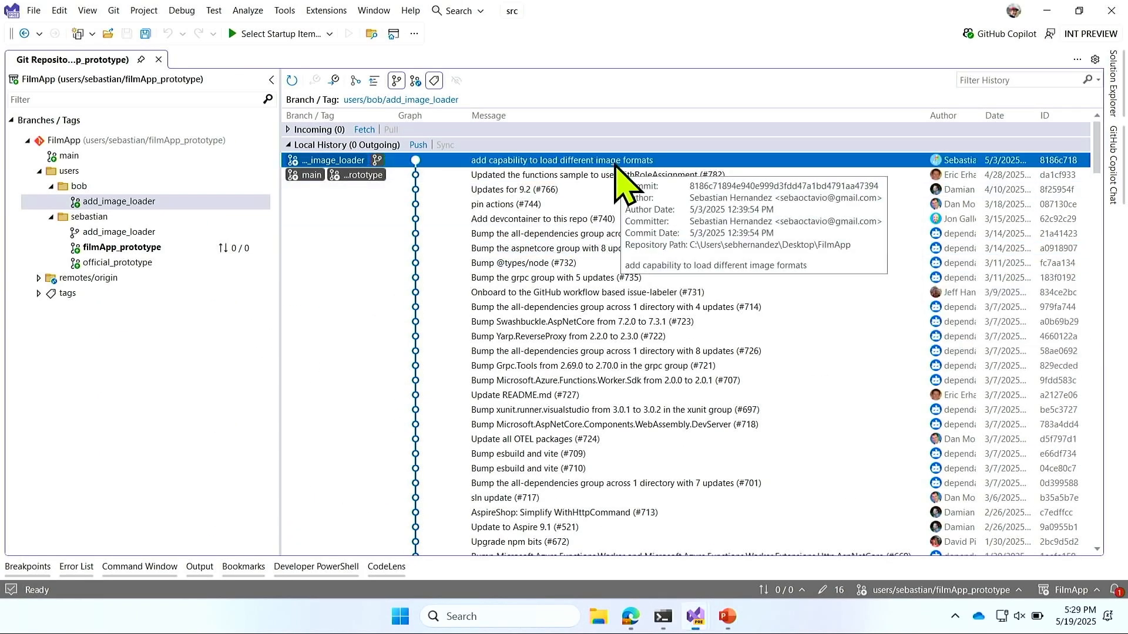
pyautogui.rightClick(561, 159)
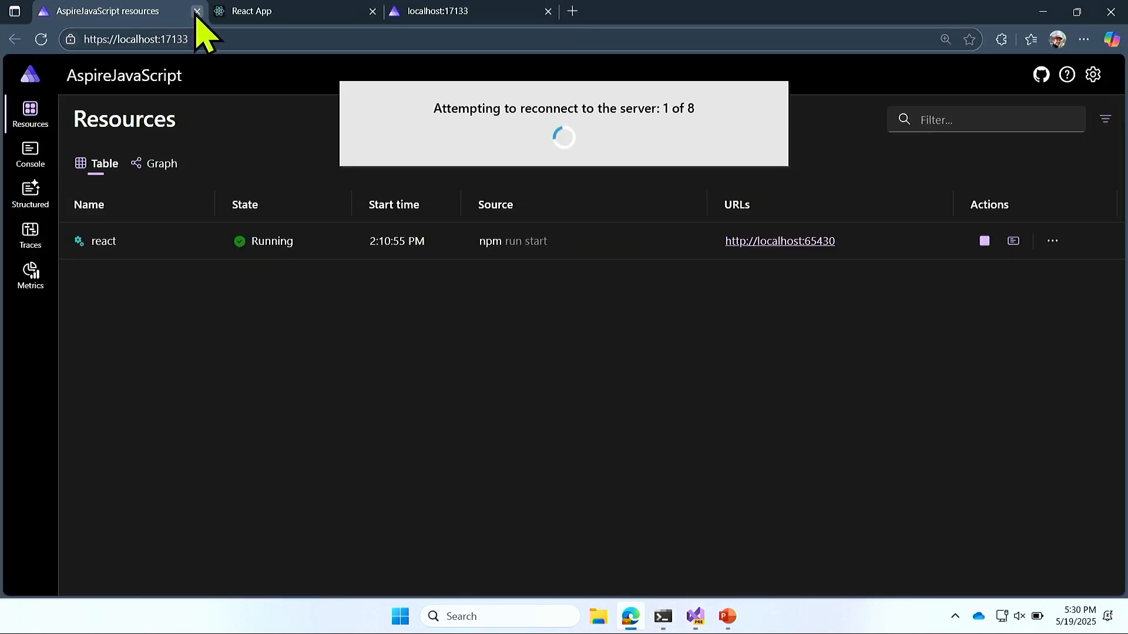
# - Close the outdated dashboard tab and open the restarted react resource's URL
pyautogui.click(196, 11)
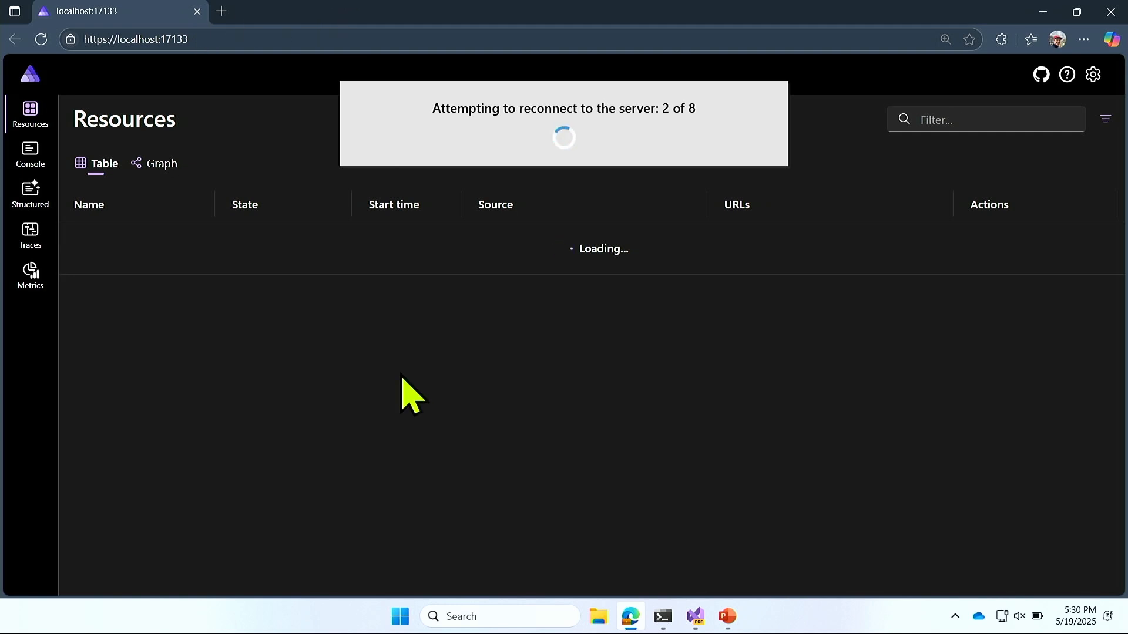
pyautogui.moveTo(227, 104)
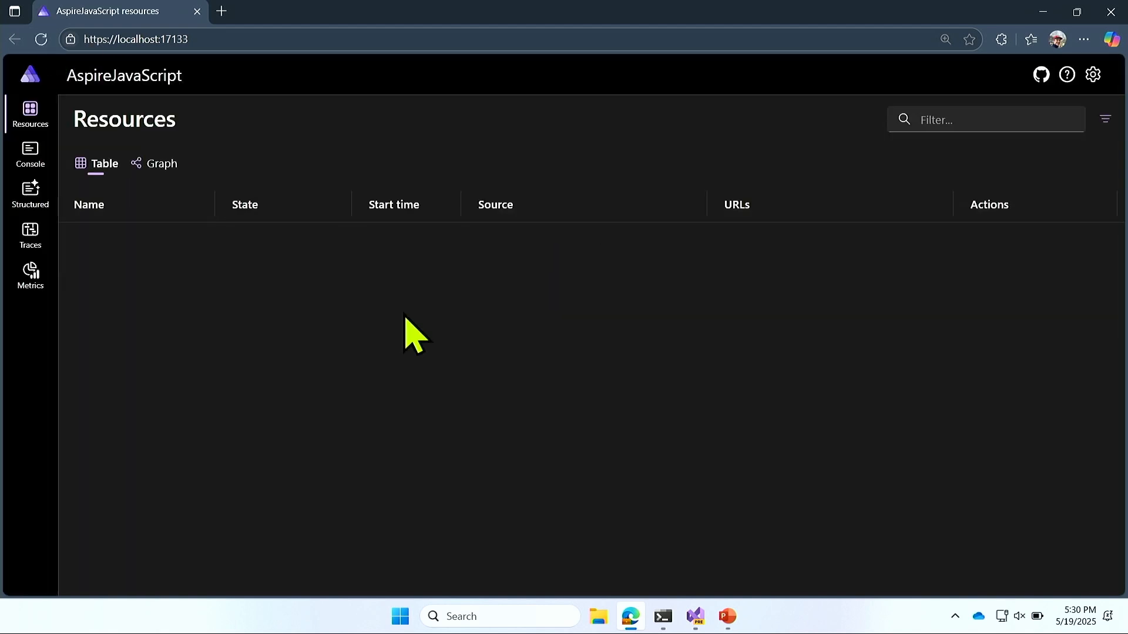
pyautogui.click(779, 241)
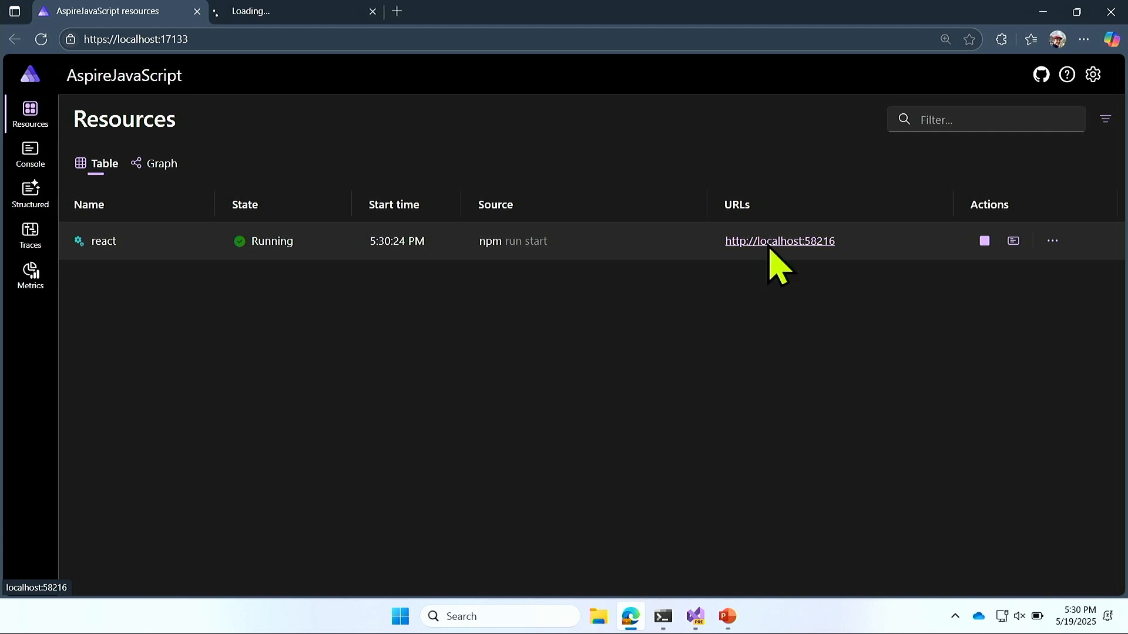
pyautogui.click(779, 241)
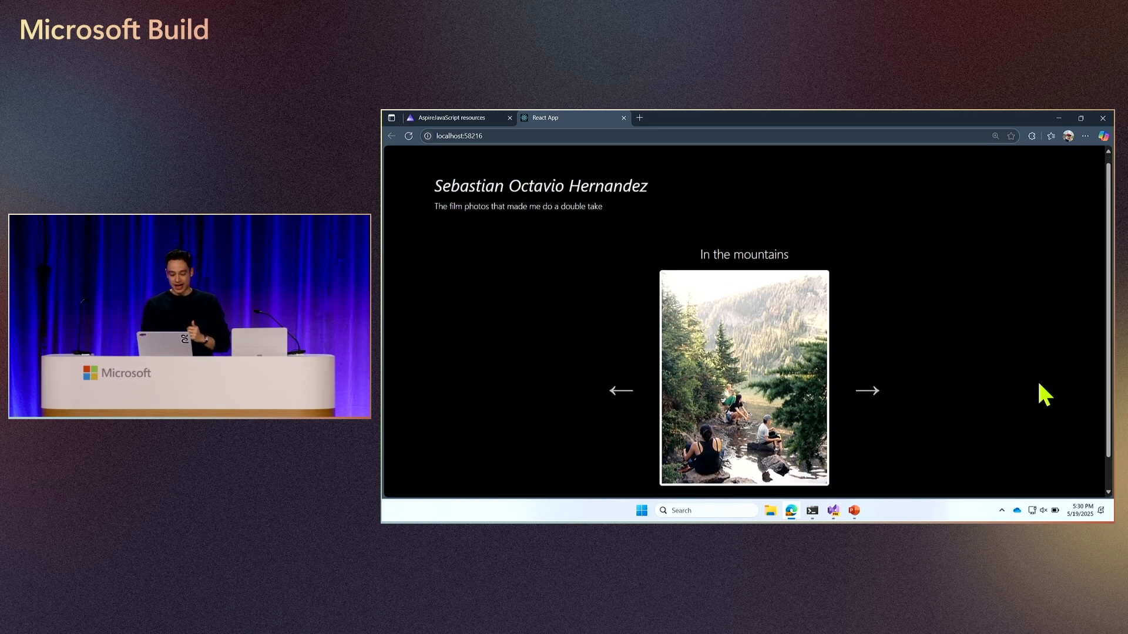
pyautogui.click(867, 391)
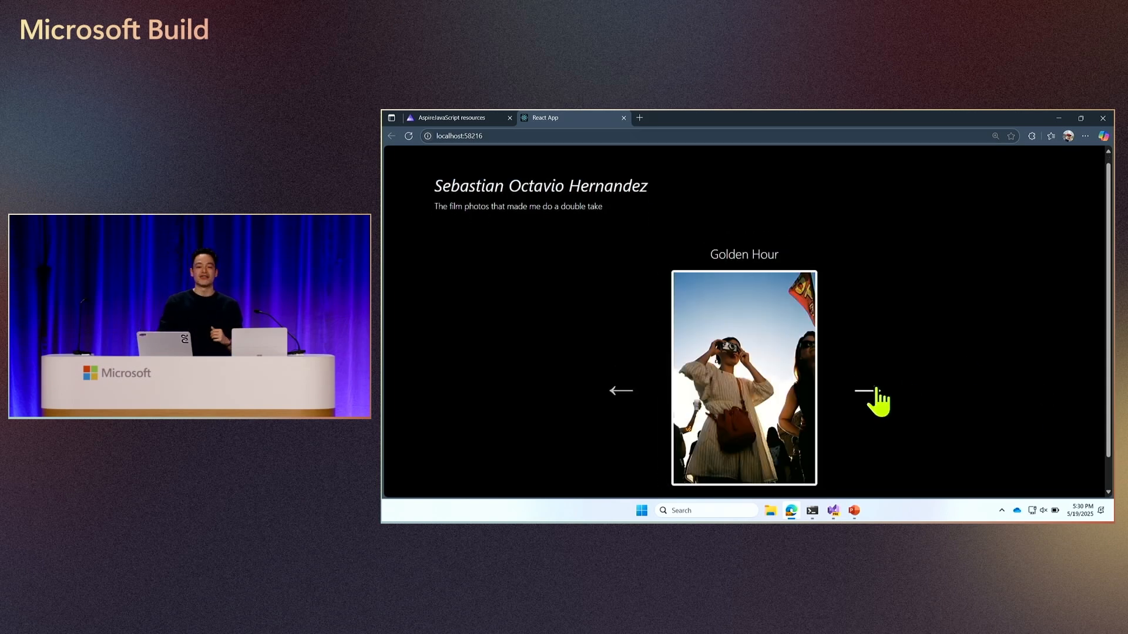
pyautogui.click(872, 390)
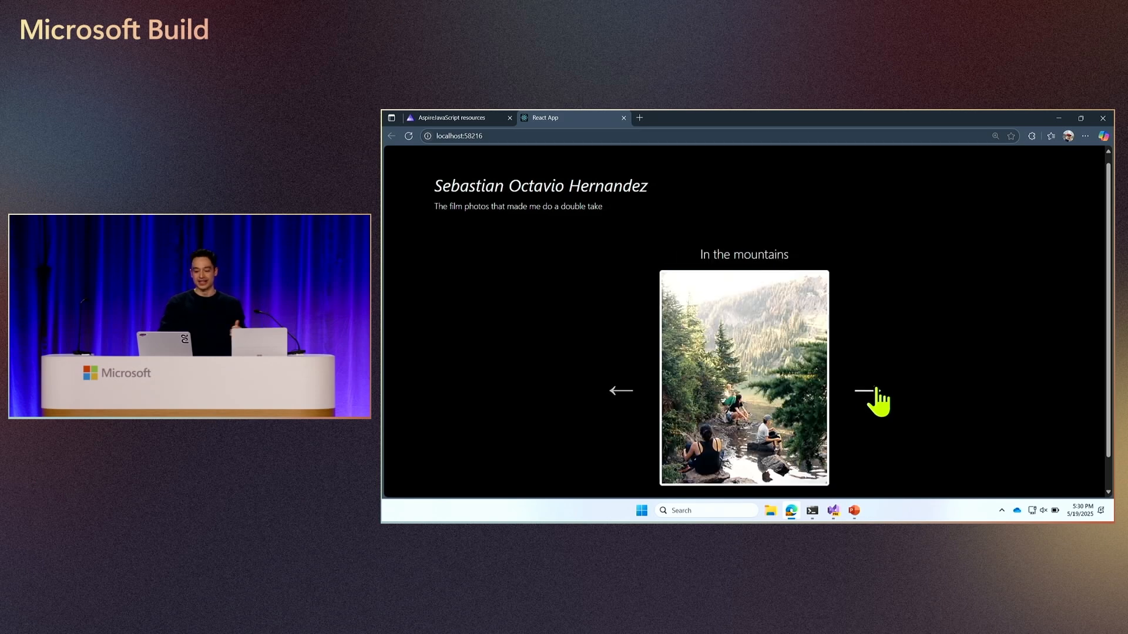
pyautogui.moveTo(915, 362)
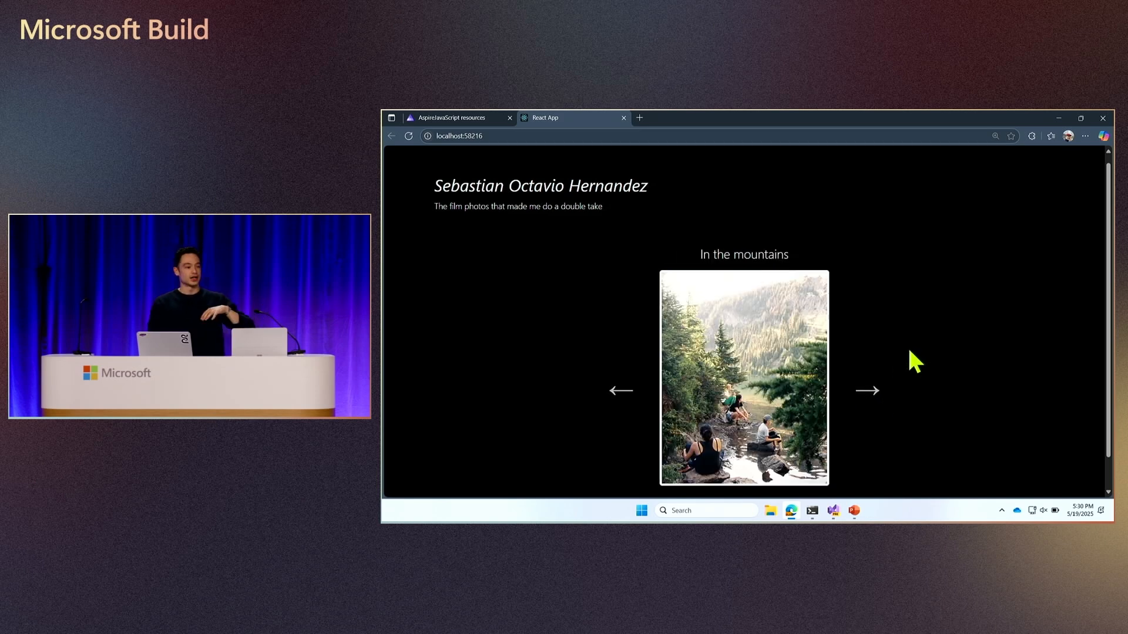
pyautogui.scroll(-3)
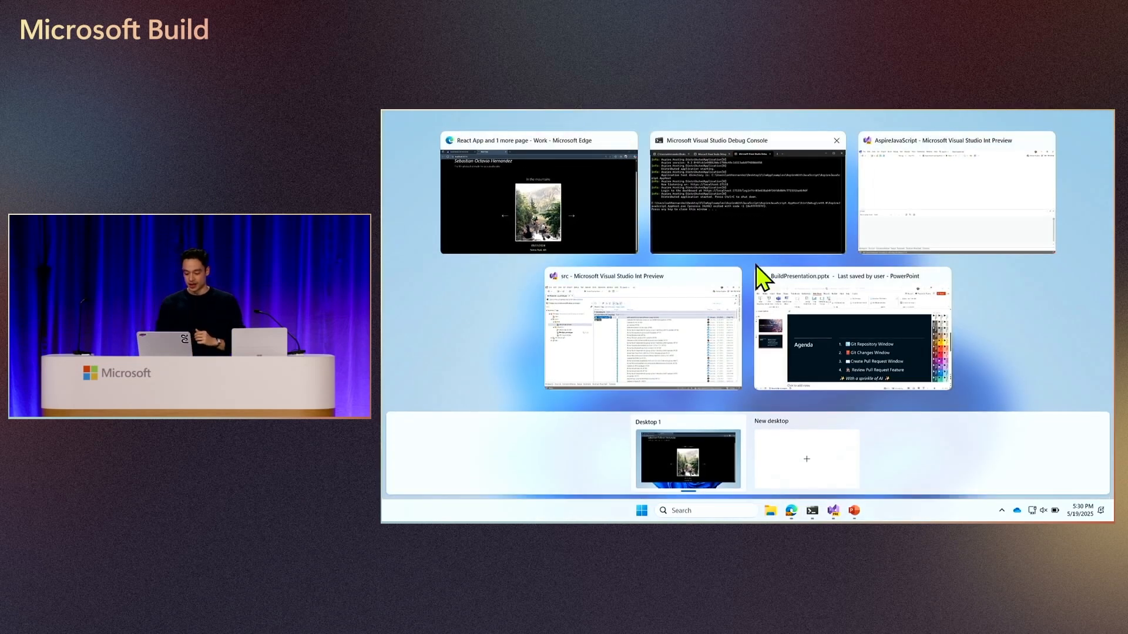
# - Switch back to the src Visual Studio solution window
pyautogui.click(640, 327)
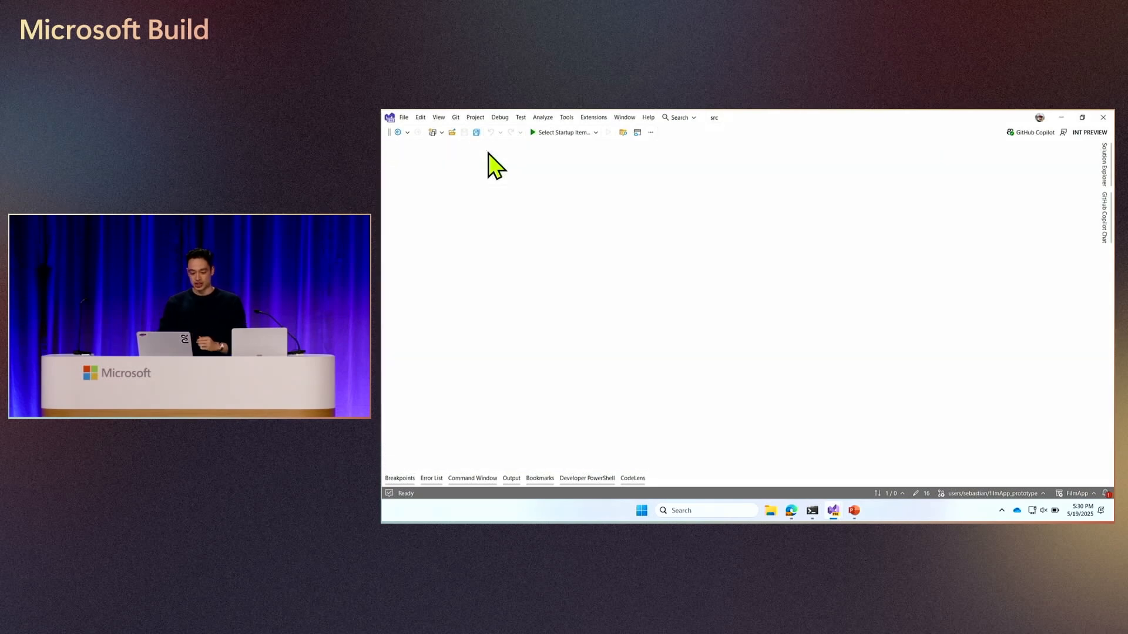
pyautogui.moveTo(452, 137)
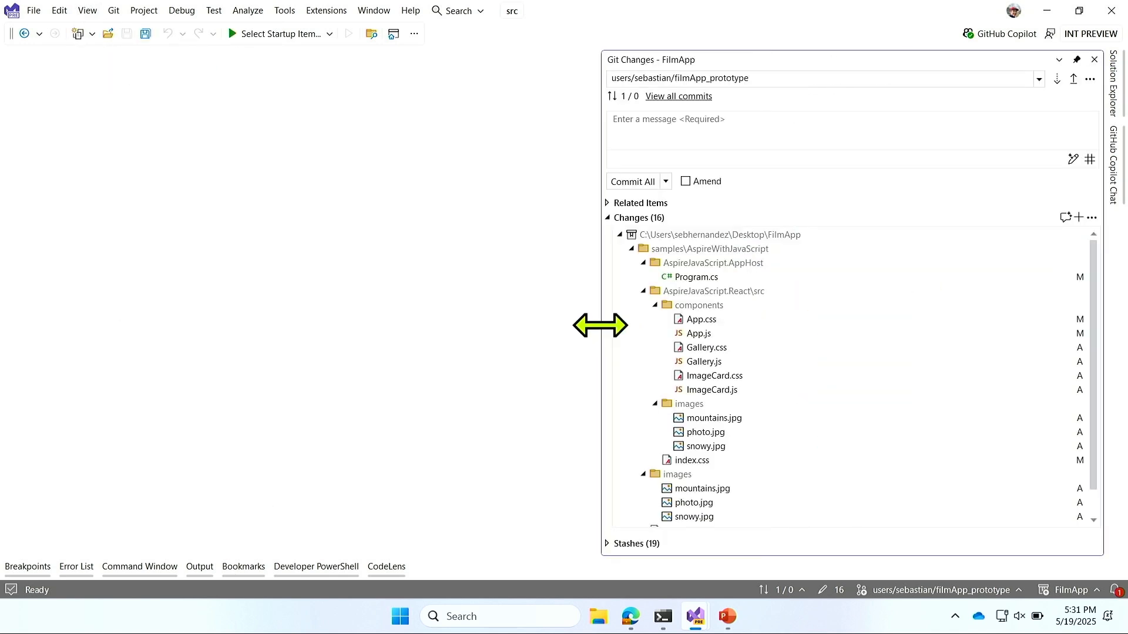
pyautogui.moveTo(699, 320)
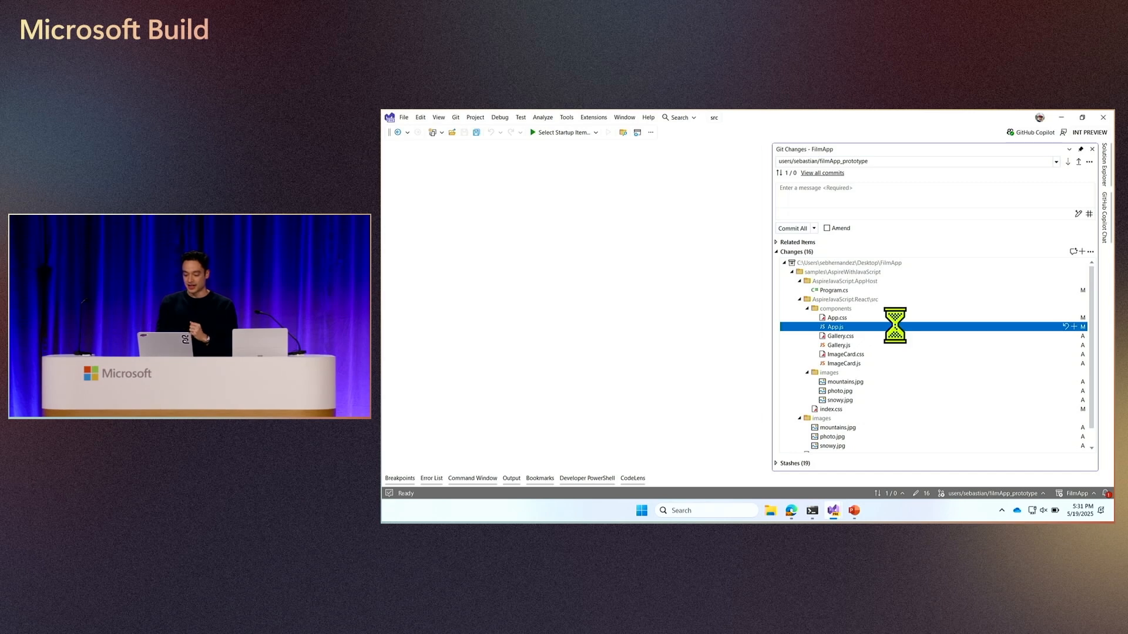
# - Open App.js's diff and stage the image imports and photoCollection hunks
pyautogui.doubleClick(834, 326)
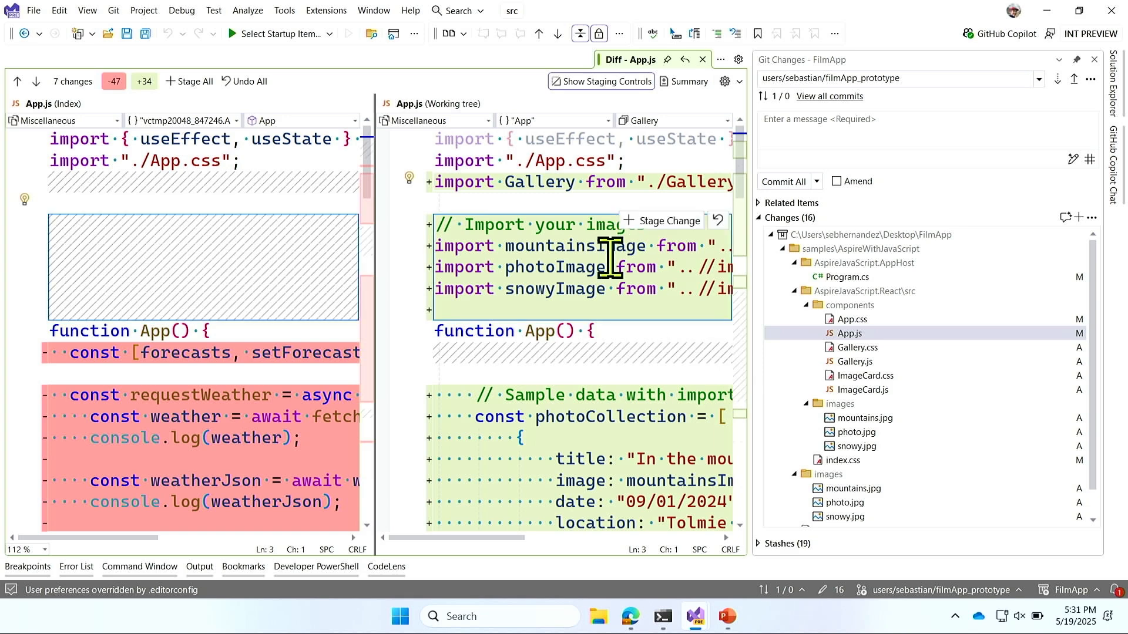
pyautogui.moveTo(609, 267)
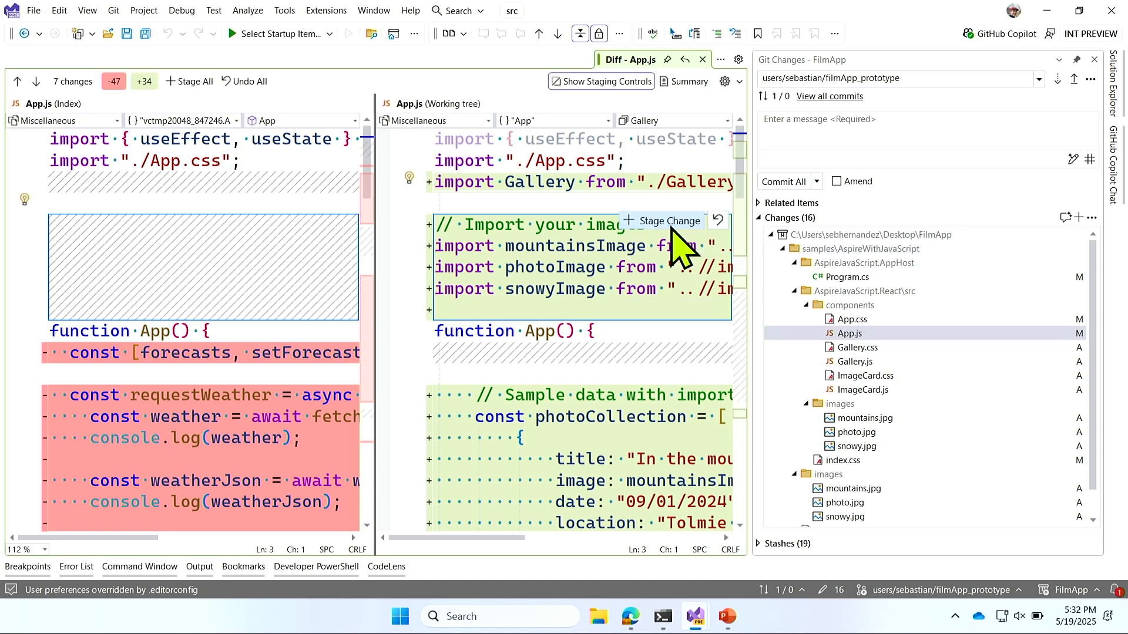
pyautogui.click(667, 220)
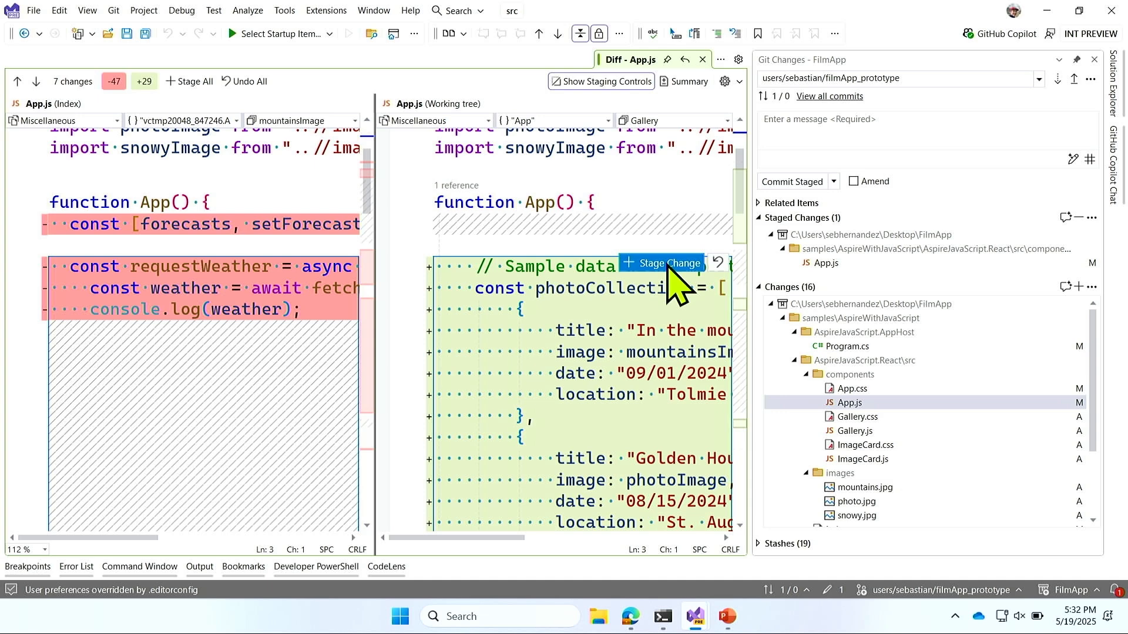
pyautogui.click(658, 262)
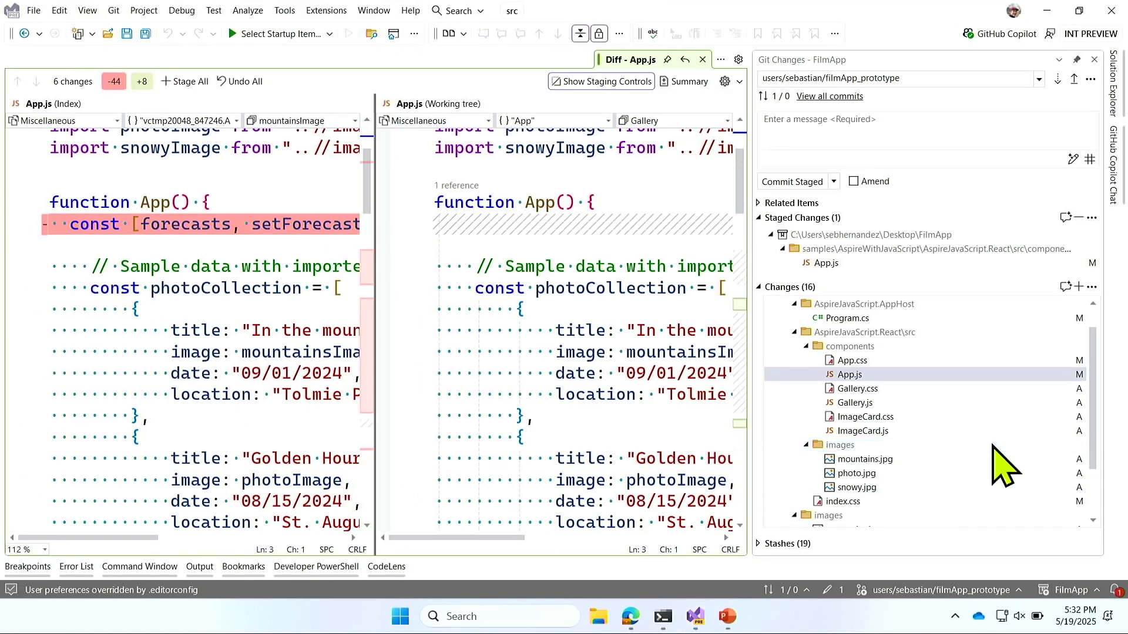
# - Stage the images folder with mountains.jpg, photo.jpg and snowy.jpg
pyautogui.click(839, 444)
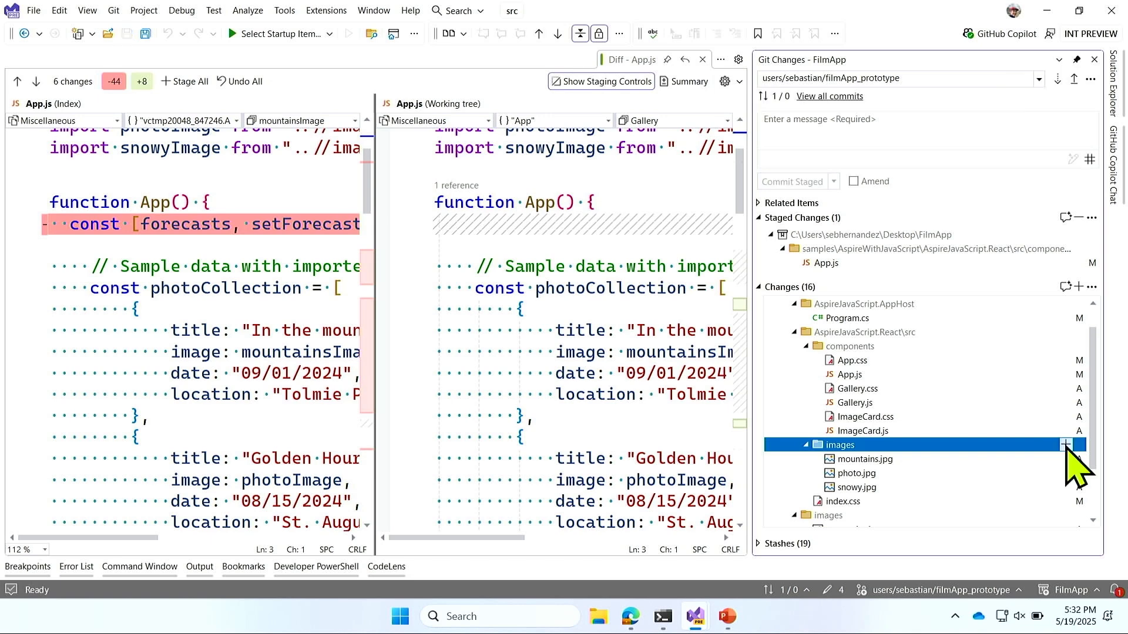
pyautogui.click(1067, 445)
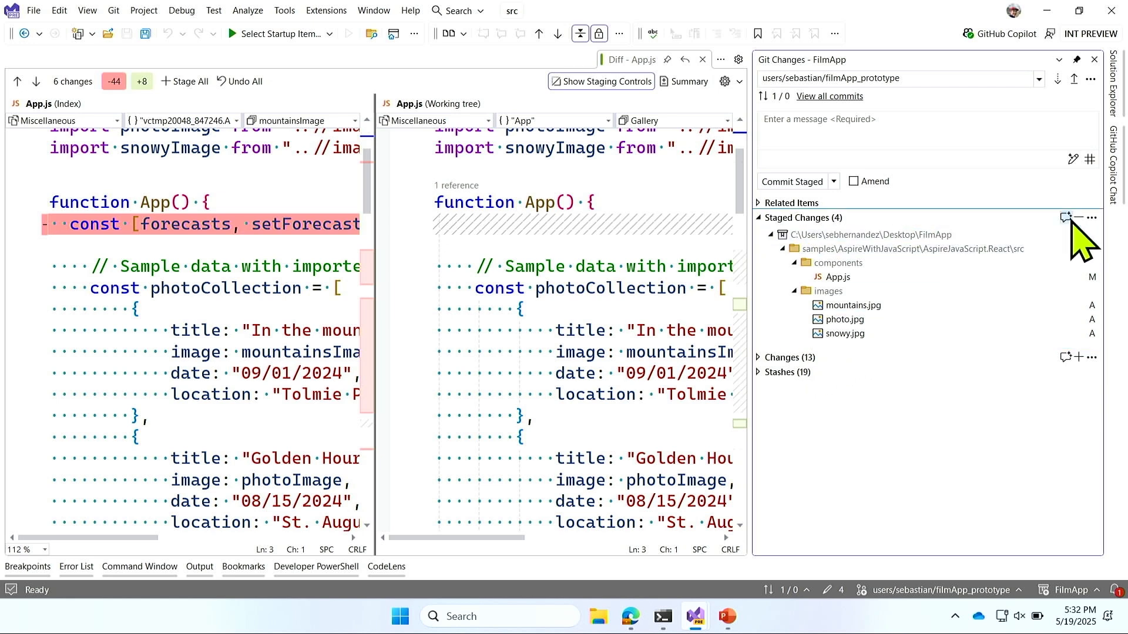
pyautogui.moveTo(1066, 217)
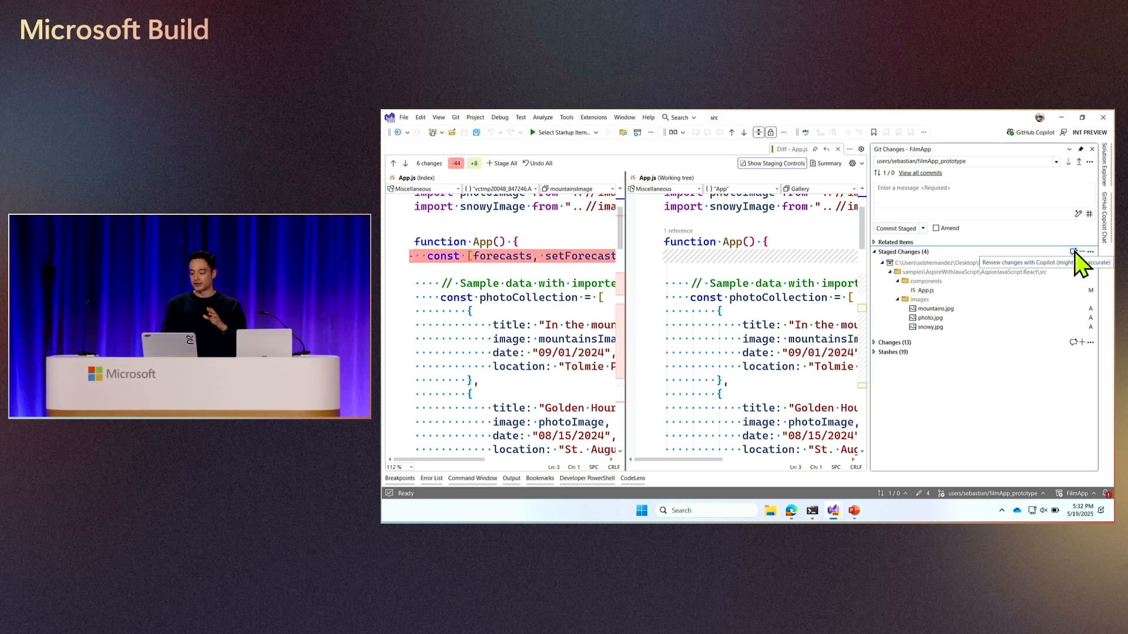
# - Run Copilot review on the four staged changes
pyautogui.click(1074, 252)
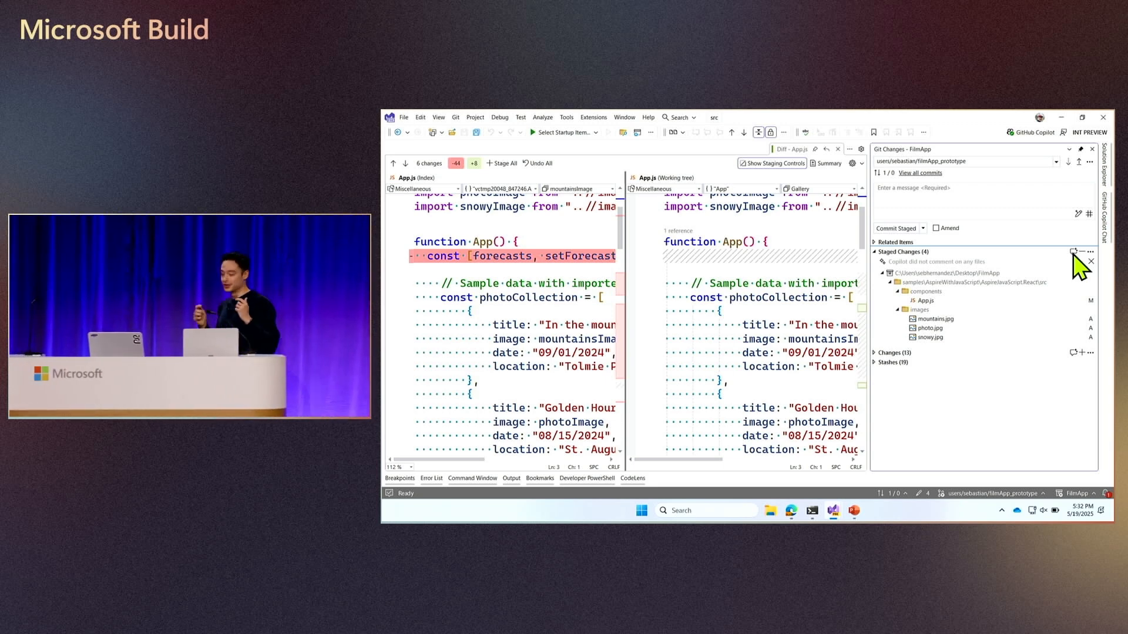
pyautogui.moveTo(1009, 198)
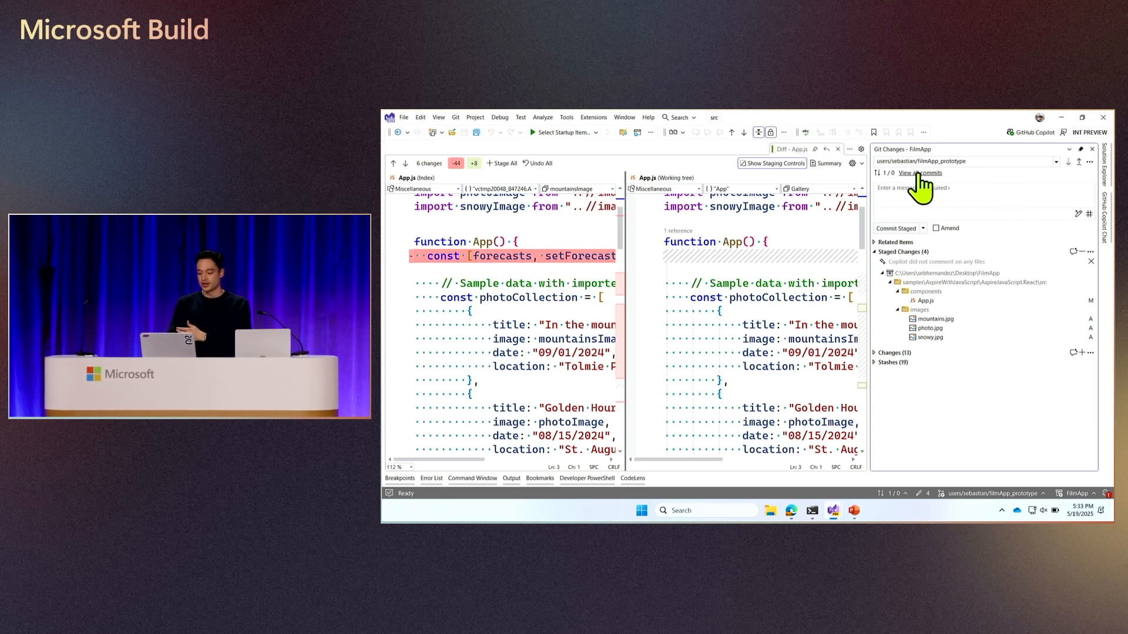
# - Close the diff and generate "Add sample photo collection and image assets" with Copilot
pyautogui.click(838, 148)
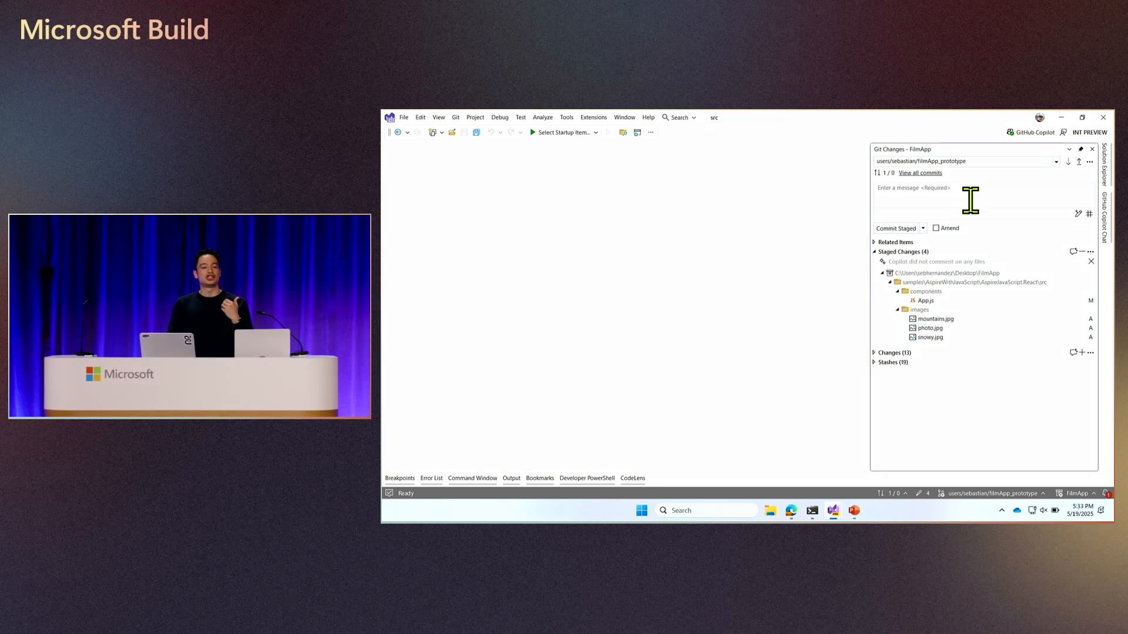
pyautogui.moveTo(1051, 223)
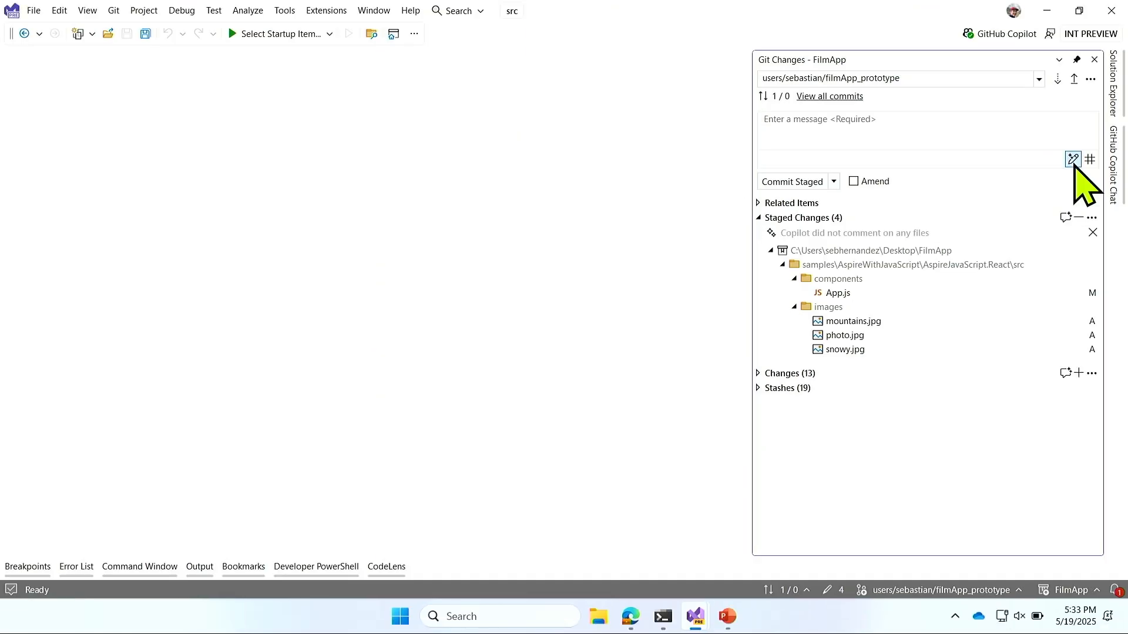
pyautogui.click(1071, 159)
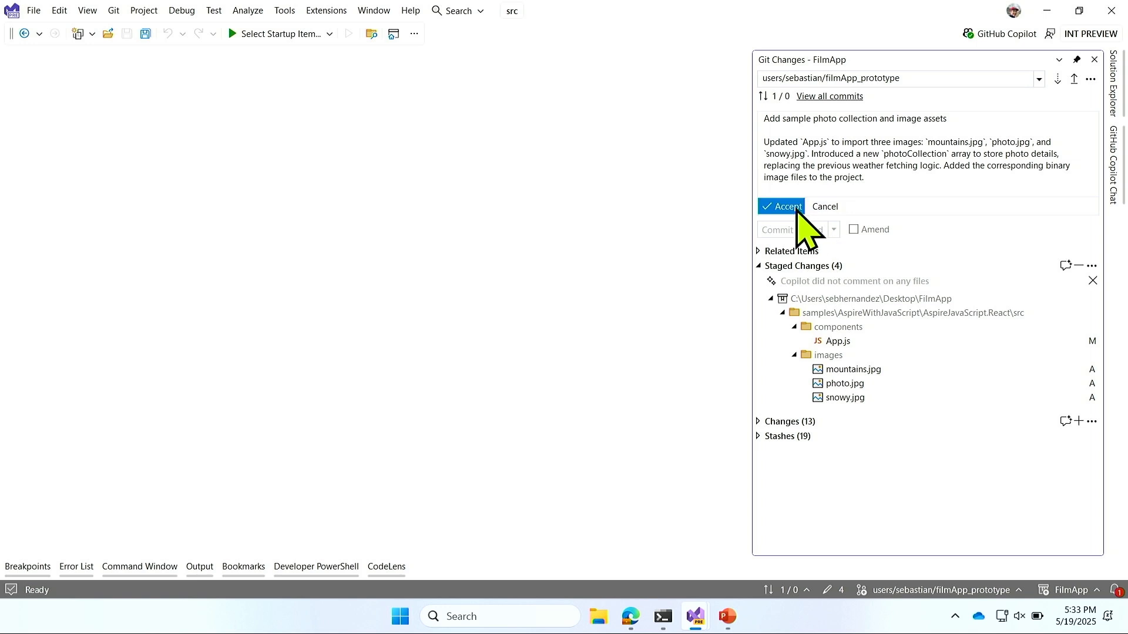
# - Accept the drafted message, commit staged changes, and push filmApp_prototype to origin
pyautogui.click(781, 206)
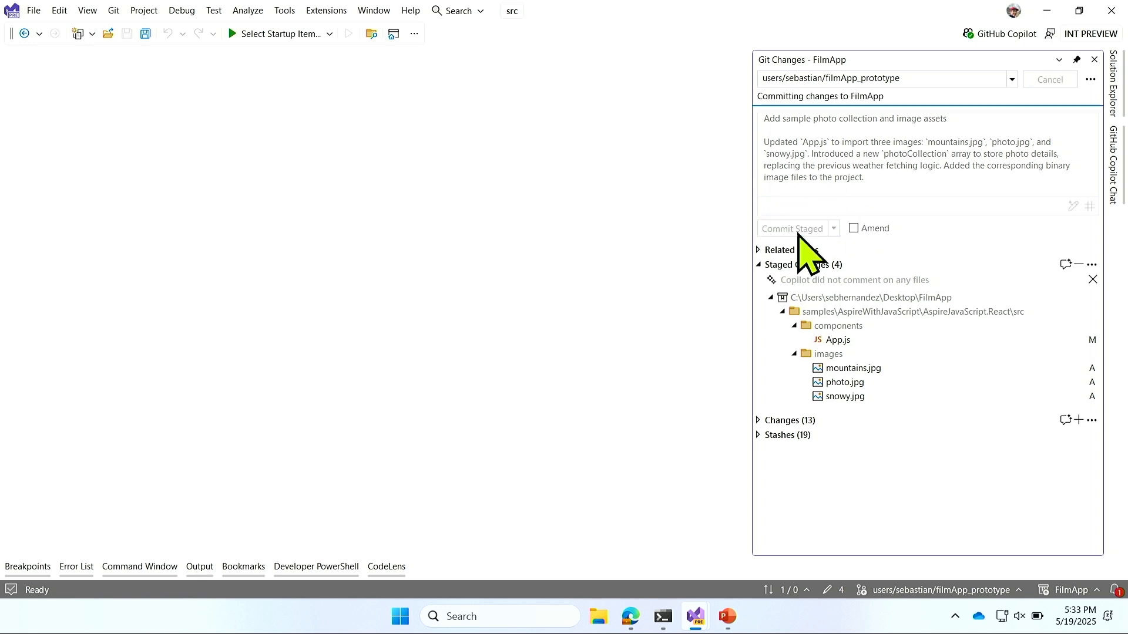
pyautogui.click(792, 228)
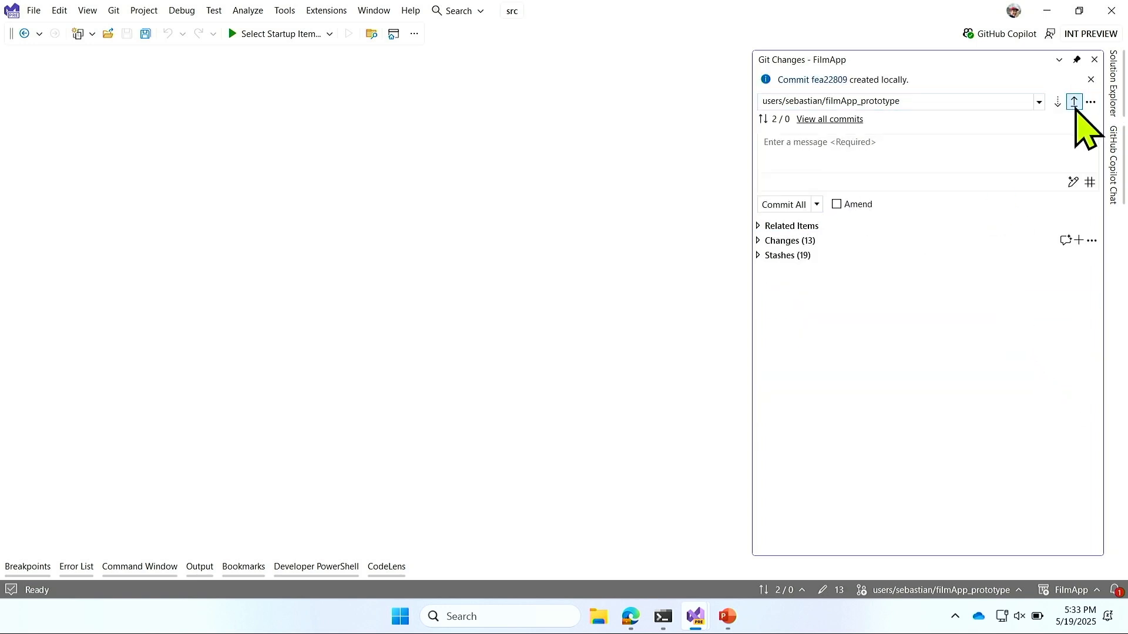
pyautogui.click(1073, 102)
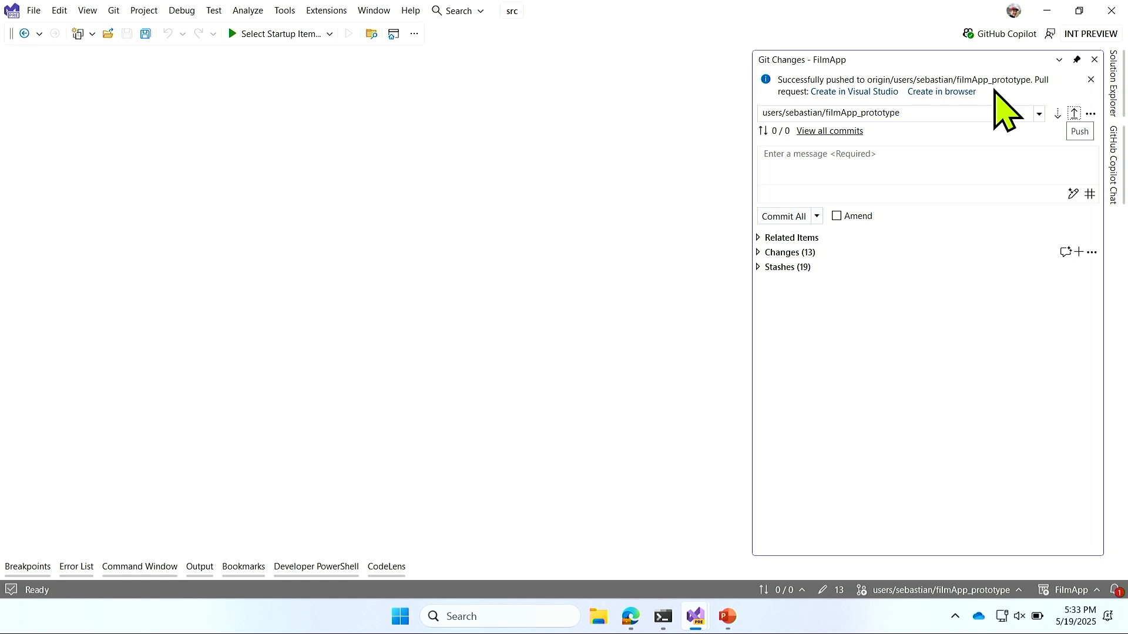
# - Create a pull request from filmApp_prototype into origin/main, widening the view to show both commits
pyautogui.click(1090, 79)
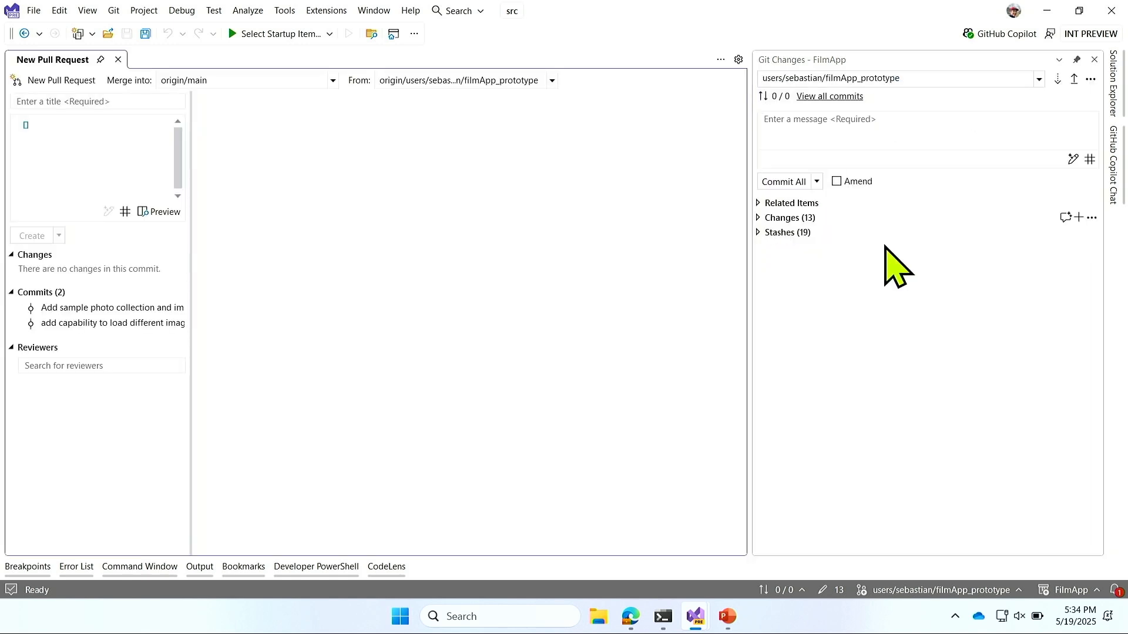
pyautogui.click(91, 328)
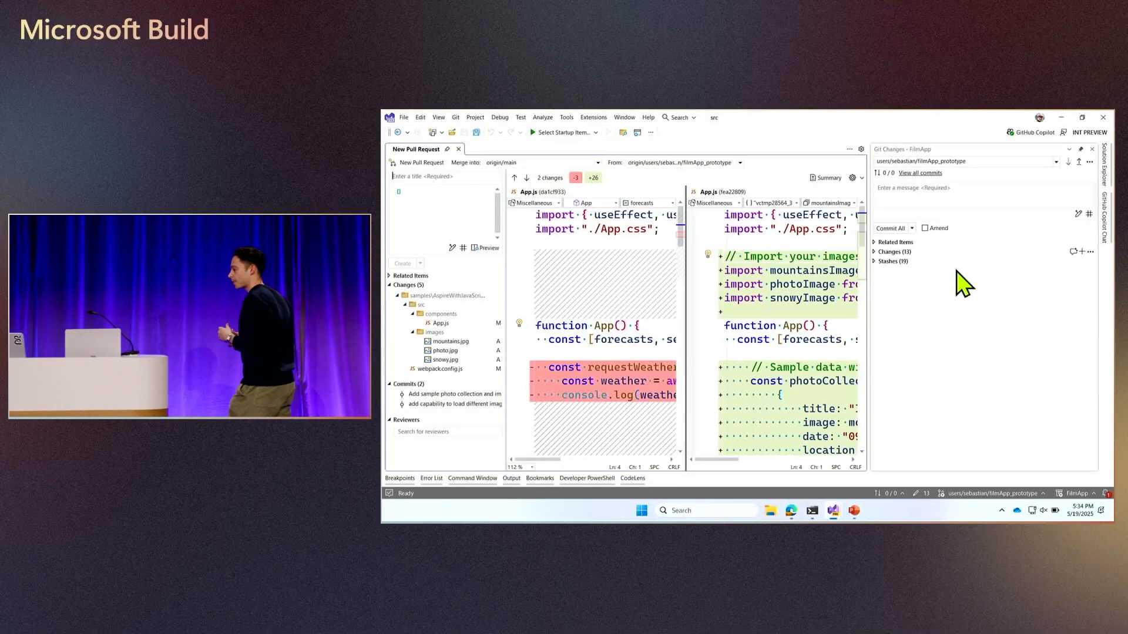
pyautogui.moveTo(1090, 162)
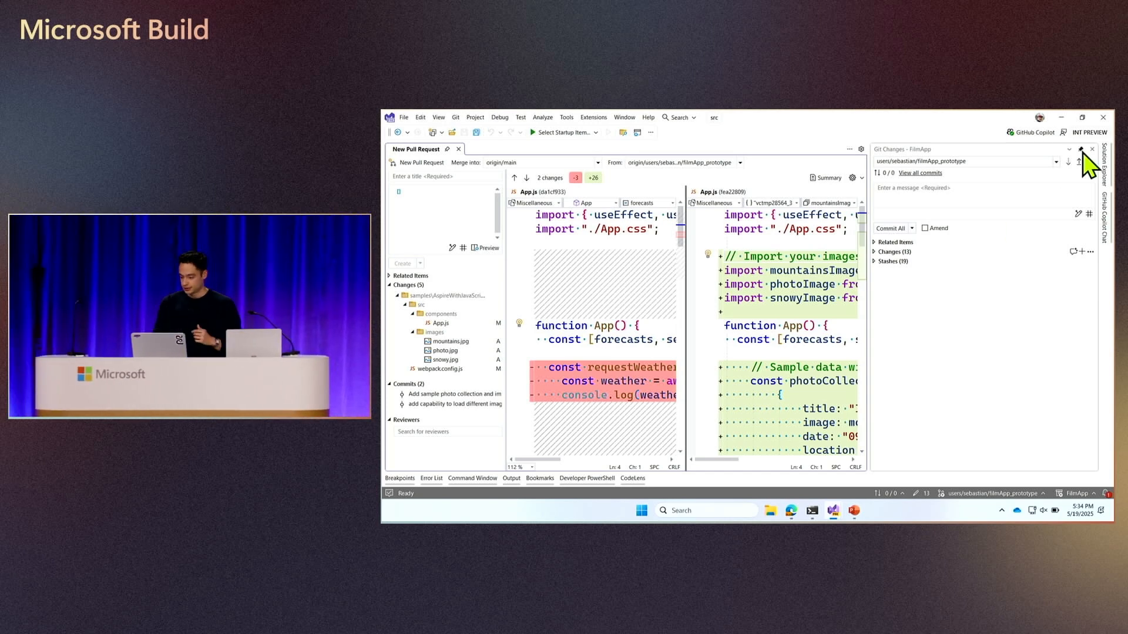
pyautogui.click(1092, 149)
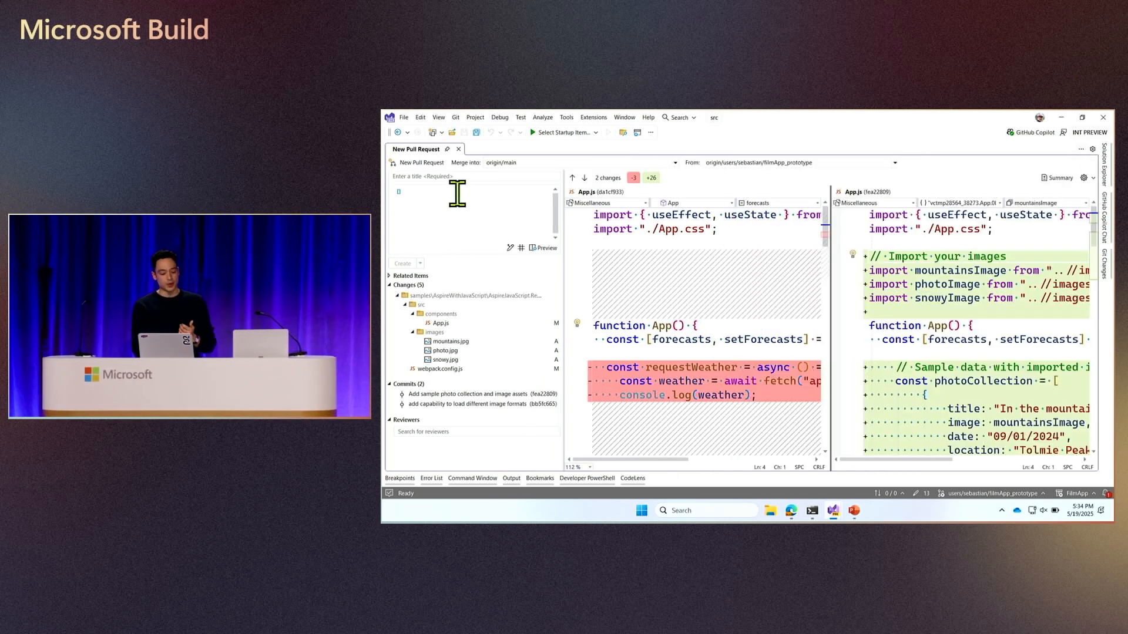
pyautogui.write('Title')
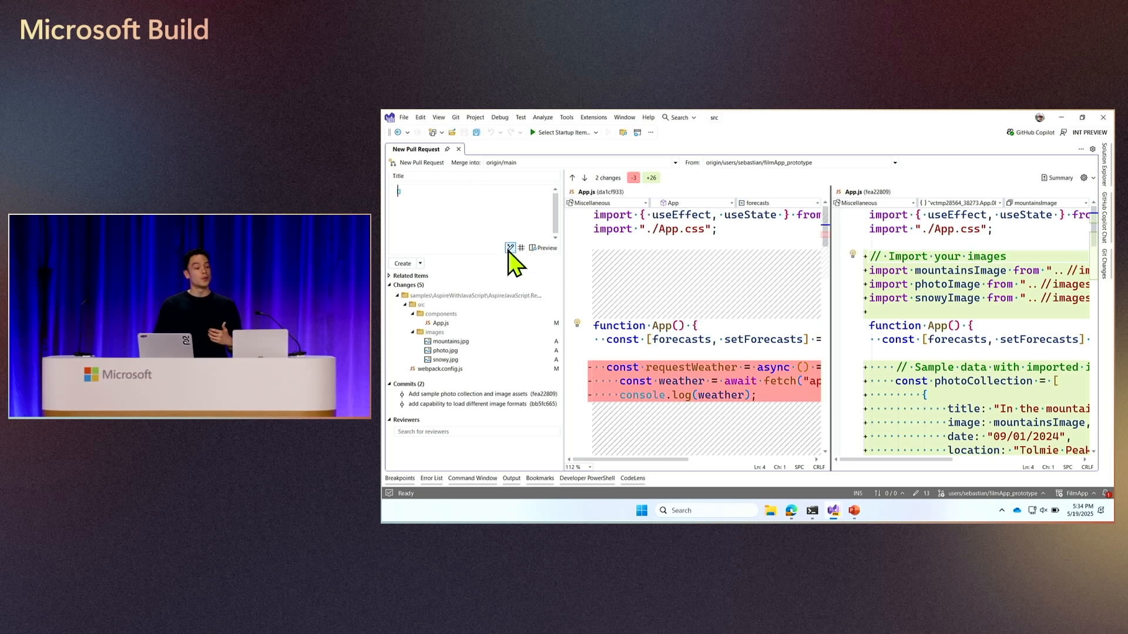
pyautogui.moveTo(510, 247)
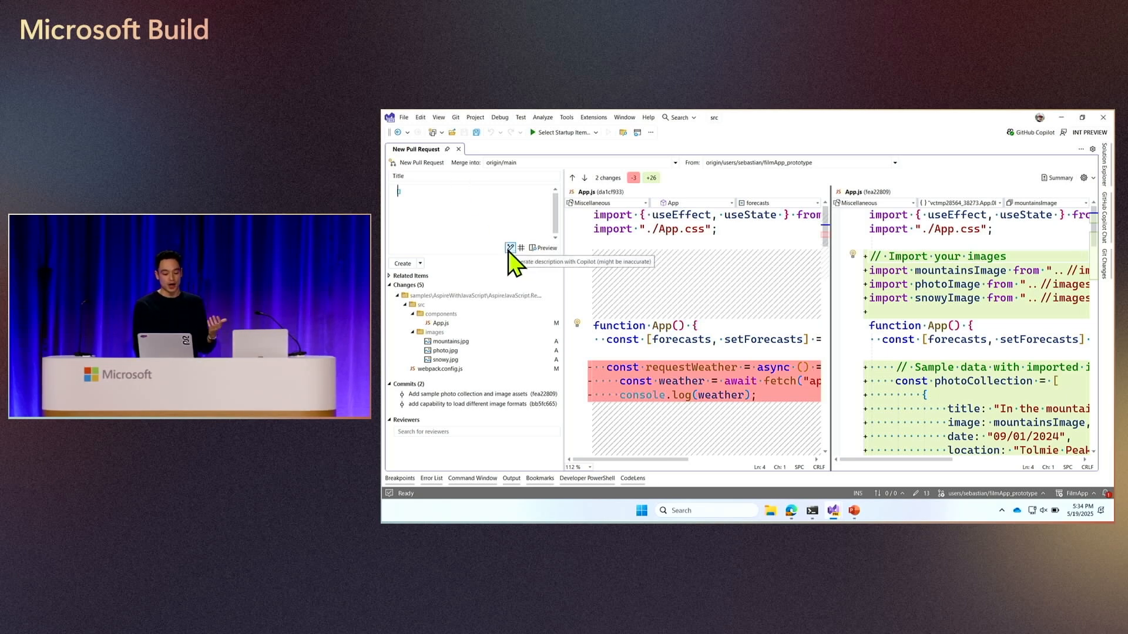
pyautogui.moveTo(425, 279)
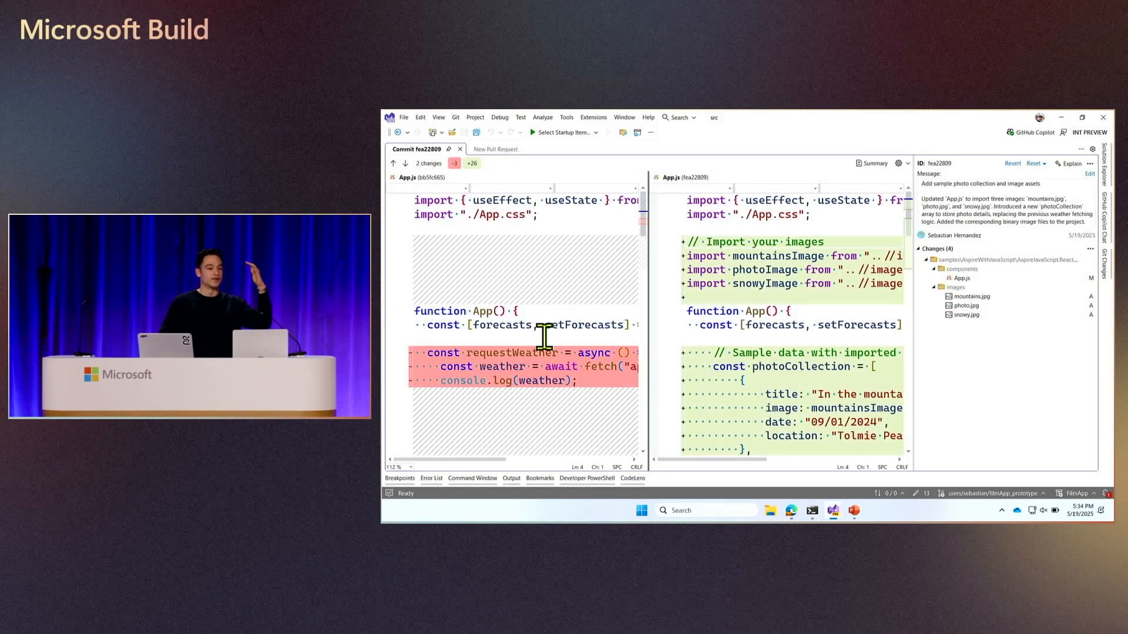
pyautogui.click(495, 148)
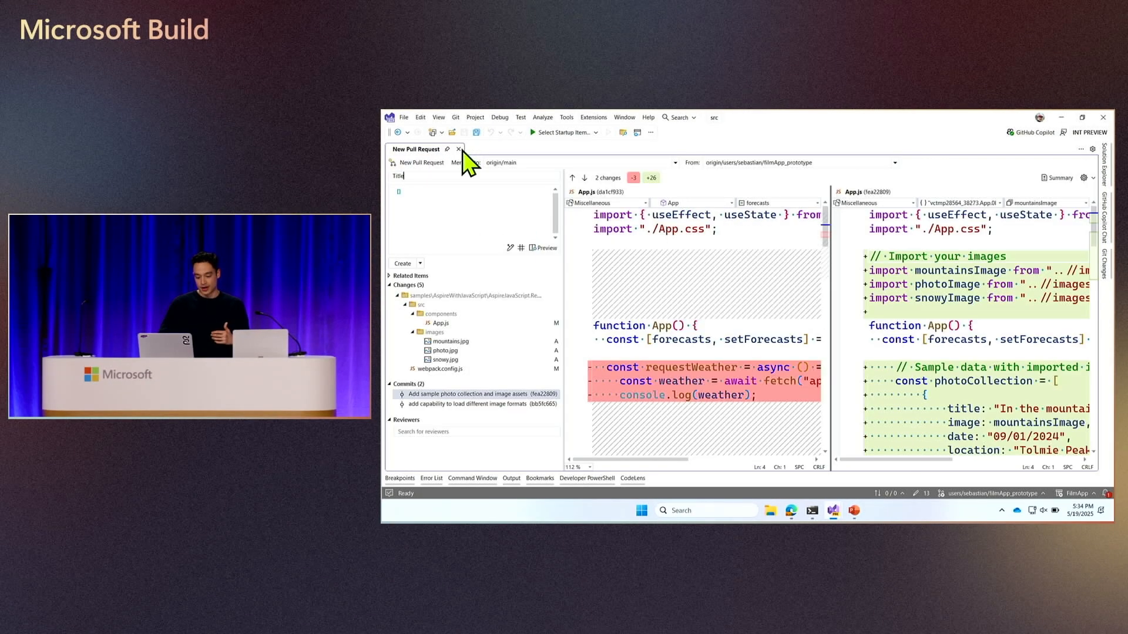
pyautogui.moveTo(490, 388)
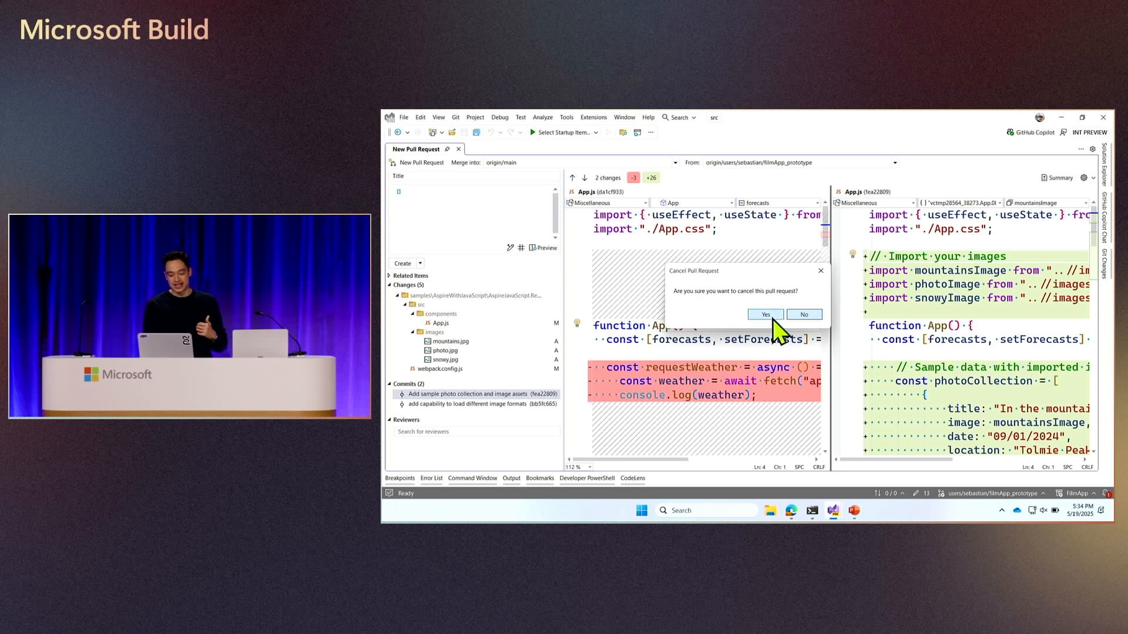
pyautogui.click(765, 315)
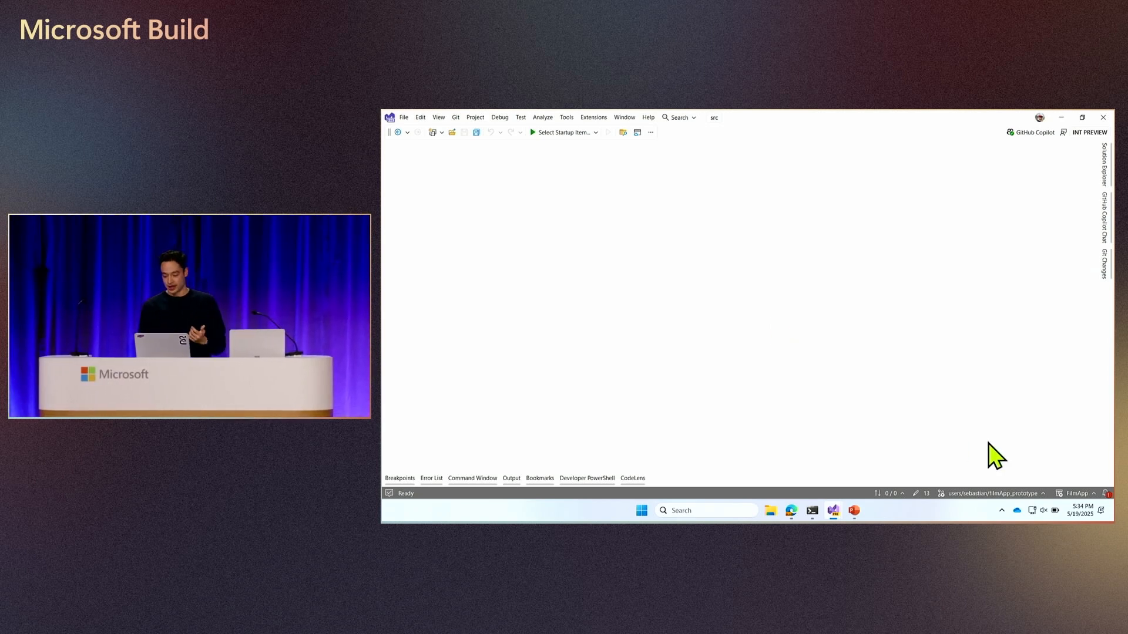
pyautogui.moveTo(1000, 493)
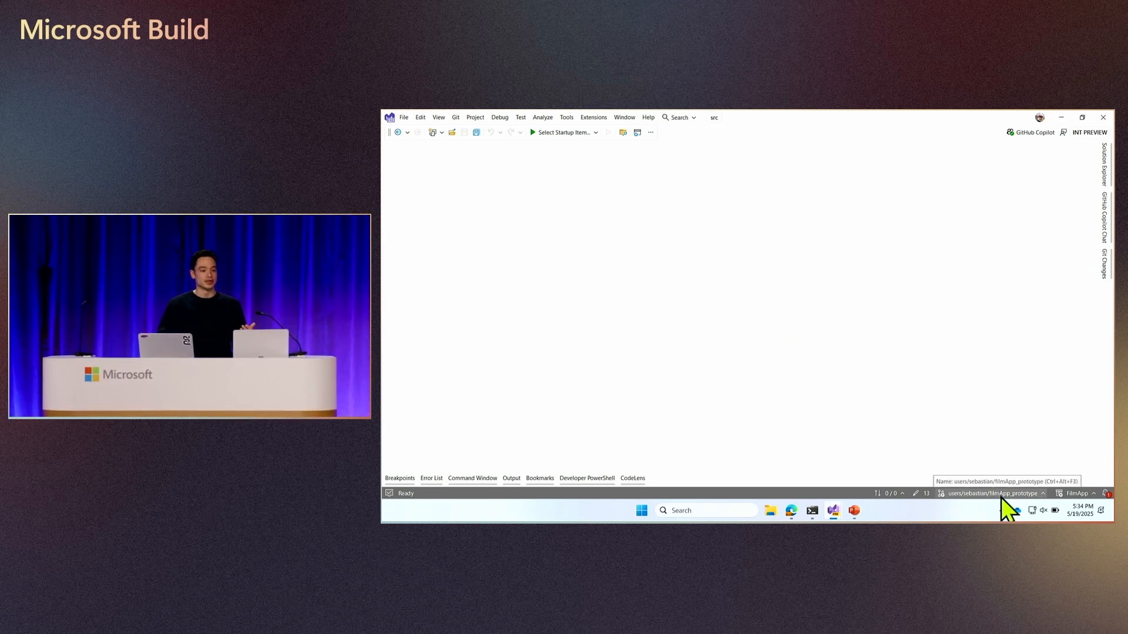
# - Check out users/sebastian/official_prototype, bringing uncommitted changes, and view its Git Changes with PR #1
pyautogui.click(991, 493)
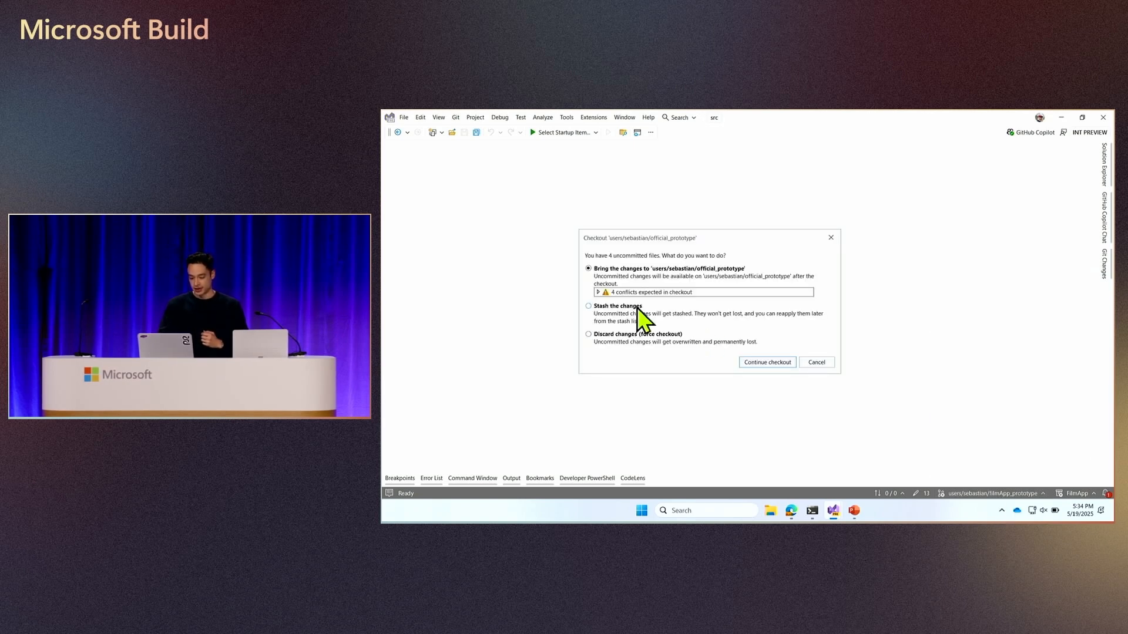
pyautogui.click(766, 361)
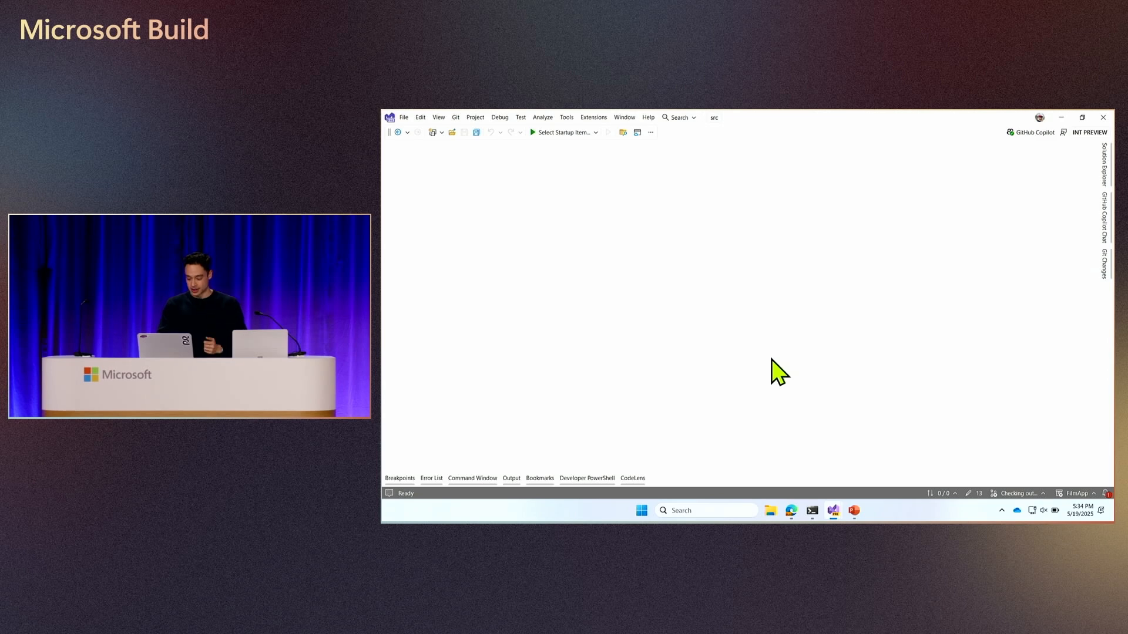
pyautogui.click(1081, 117)
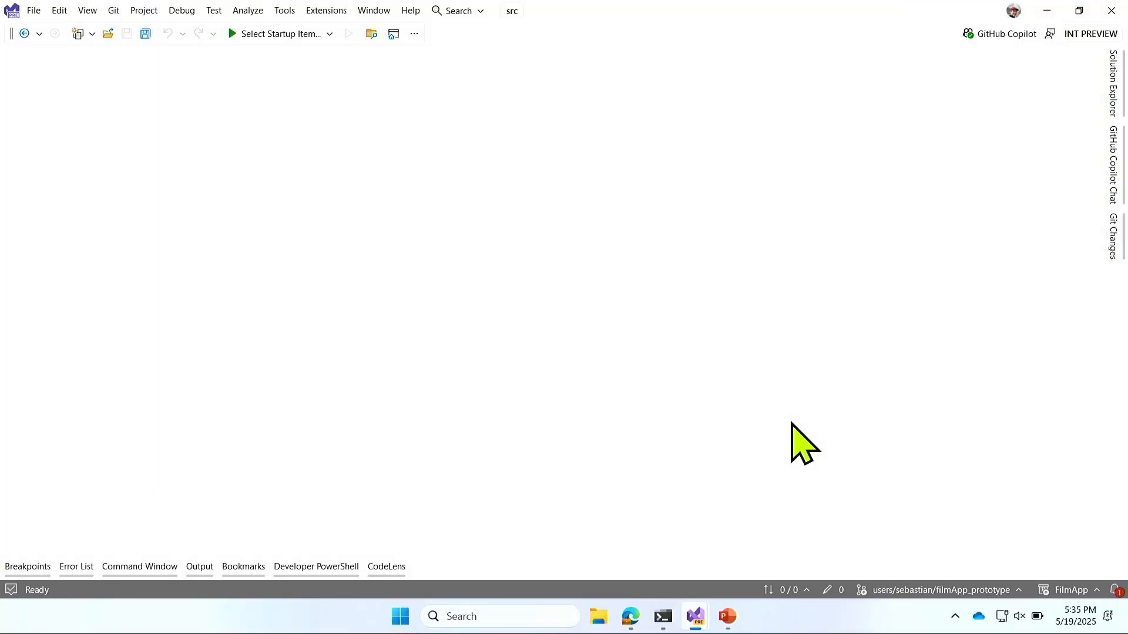
pyautogui.click(1114, 238)
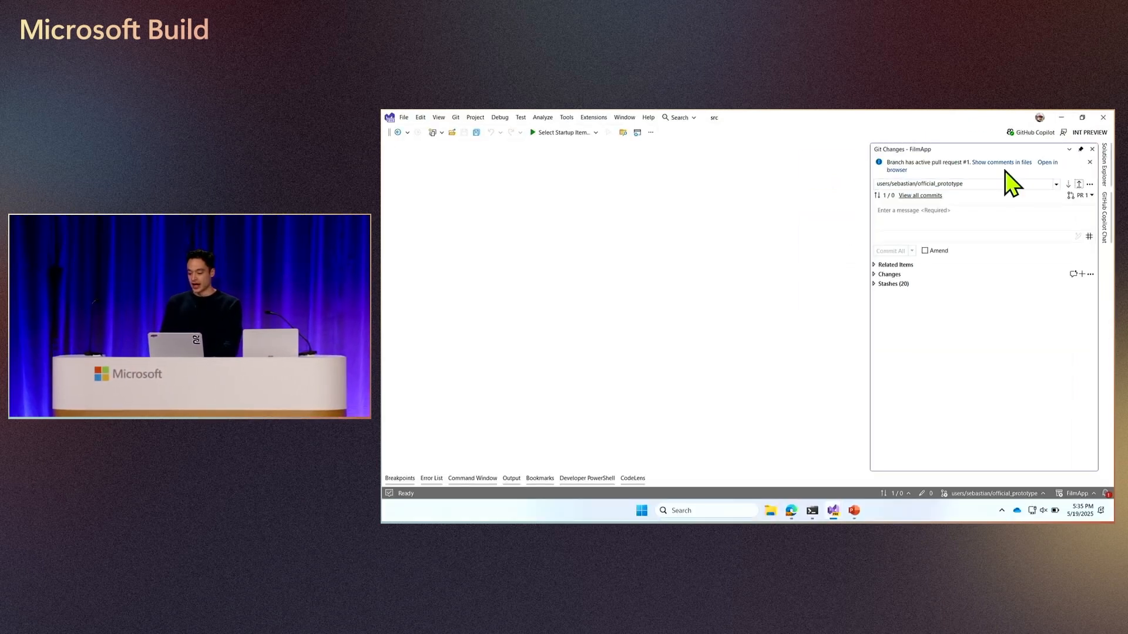
# - Reply 'I'll go ahead and remove' to Bob's Program.cs comment, then collapse the thread
pyautogui.click(1089, 162)
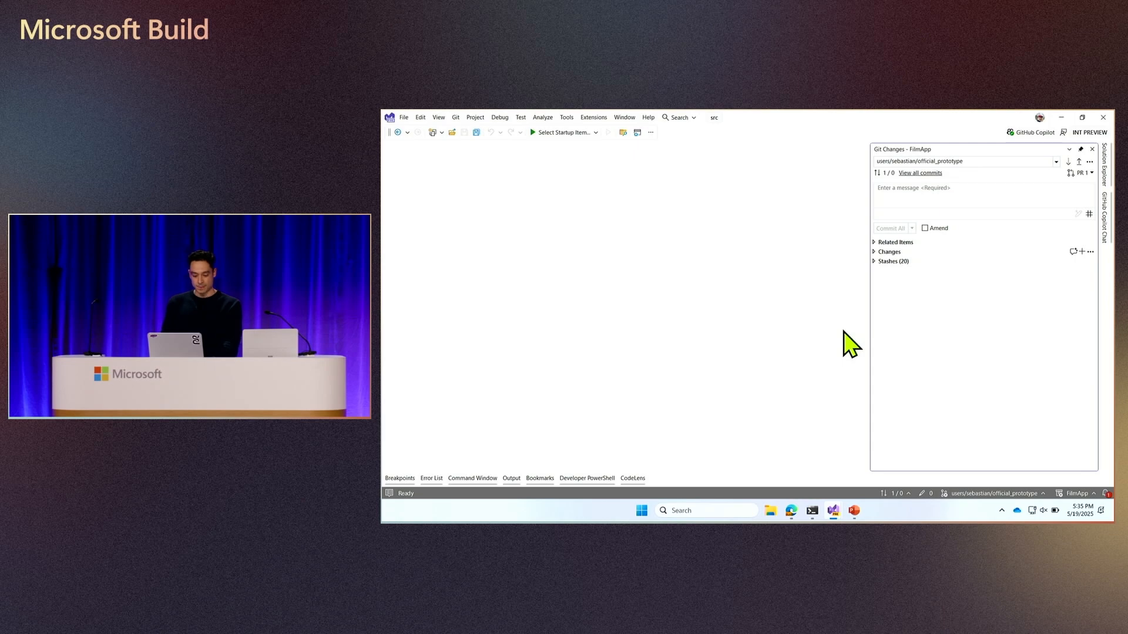
pyautogui.click(1082, 117)
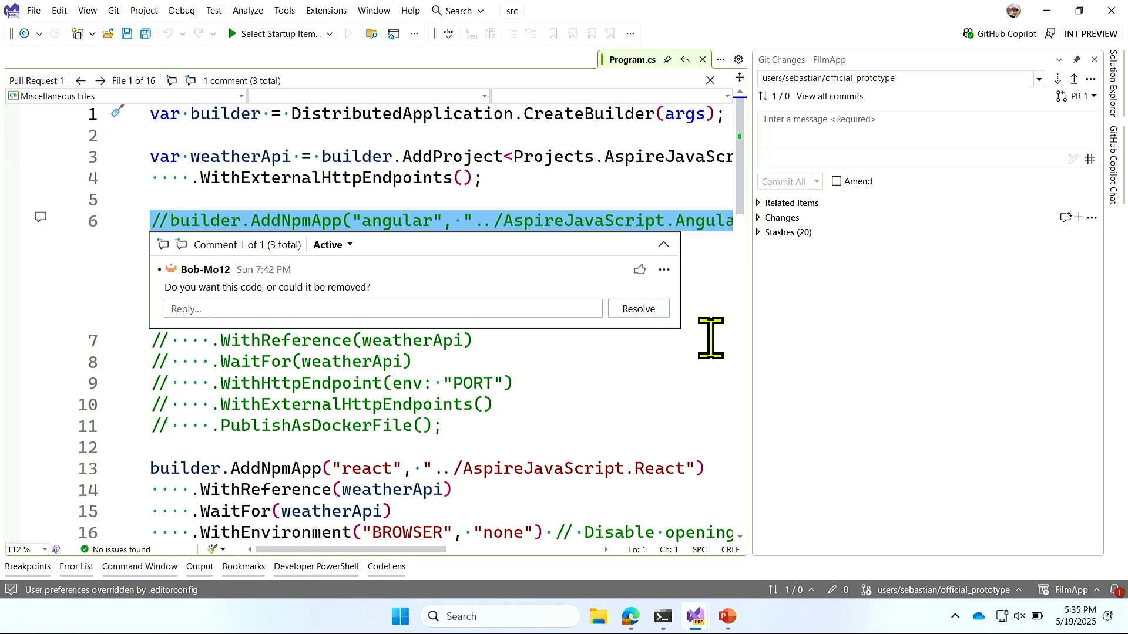
pyautogui.moveTo(331, 320)
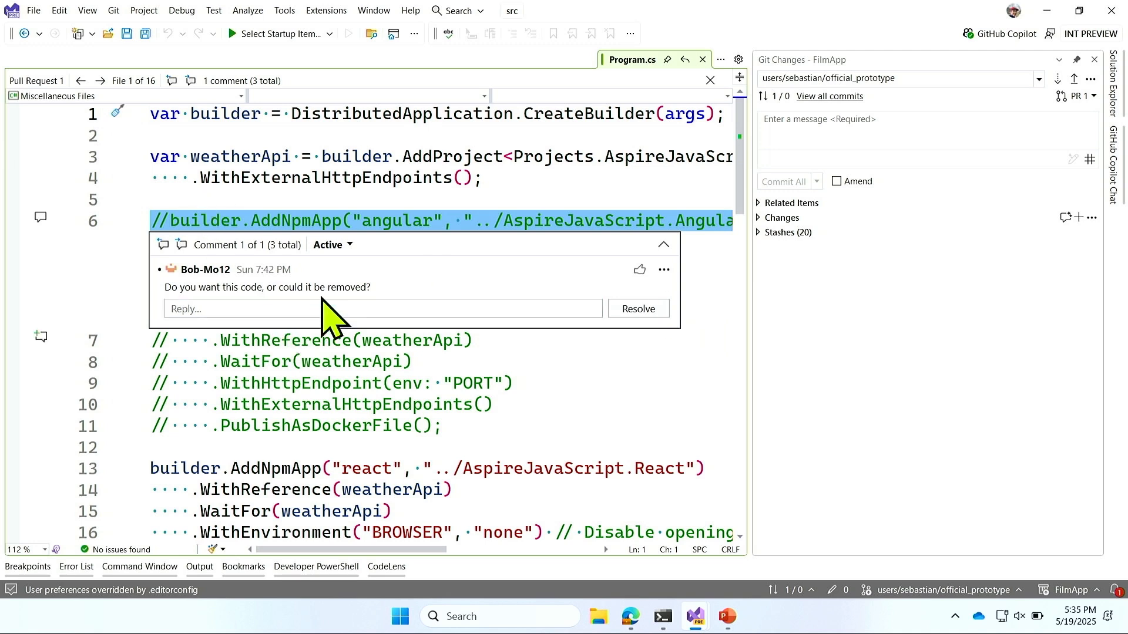
pyautogui.click(288, 308)
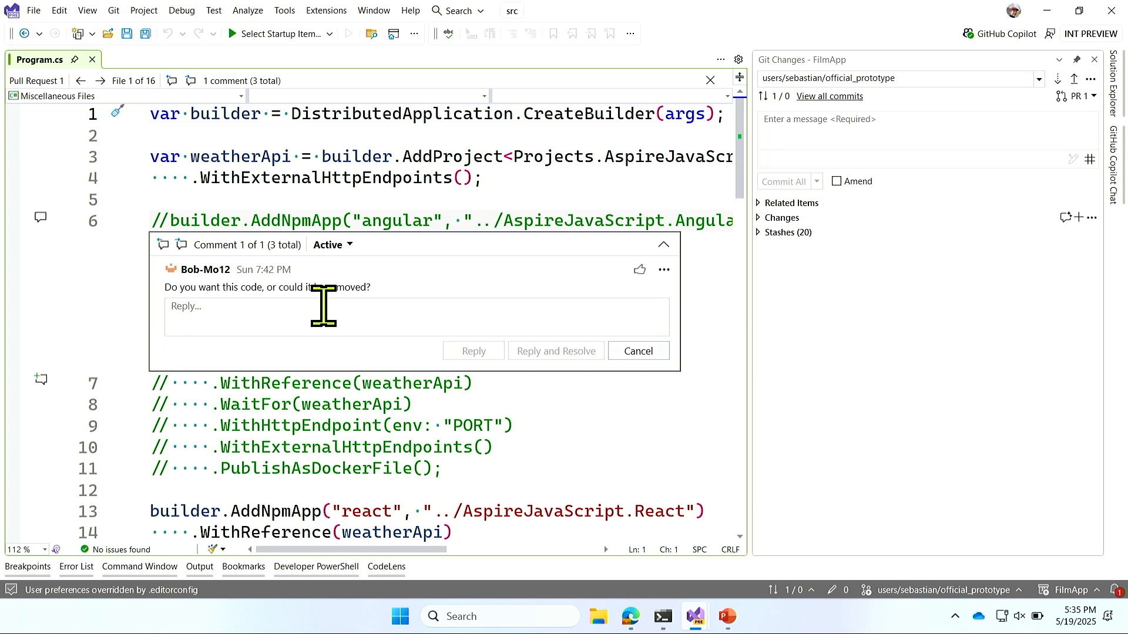
pyautogui.write("I'll g")
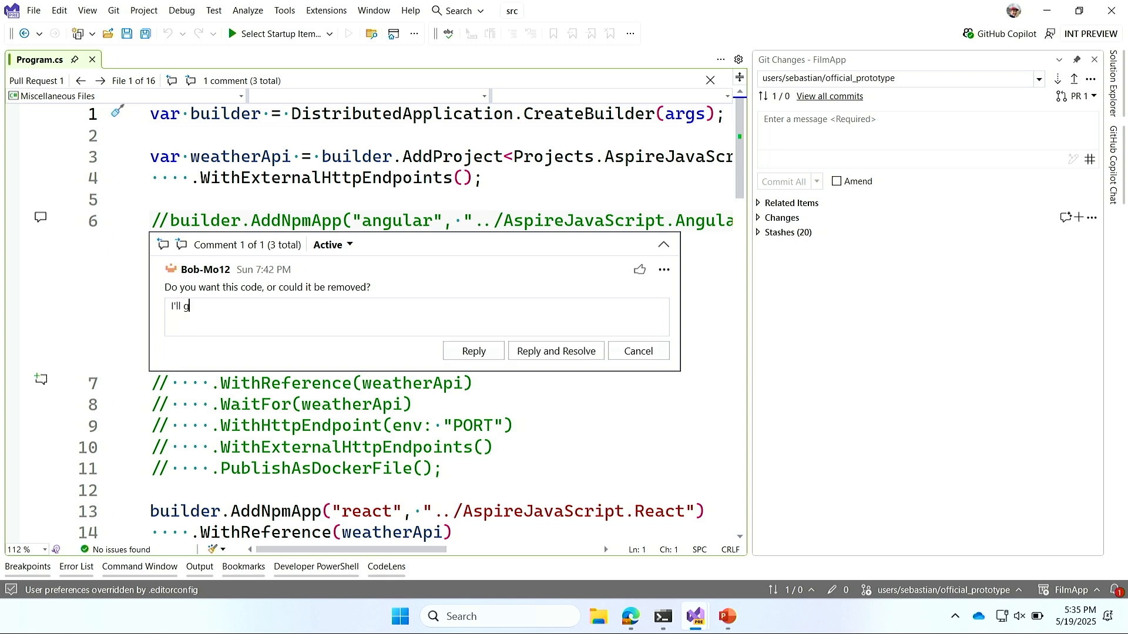
pyautogui.write('o ahead and remove')
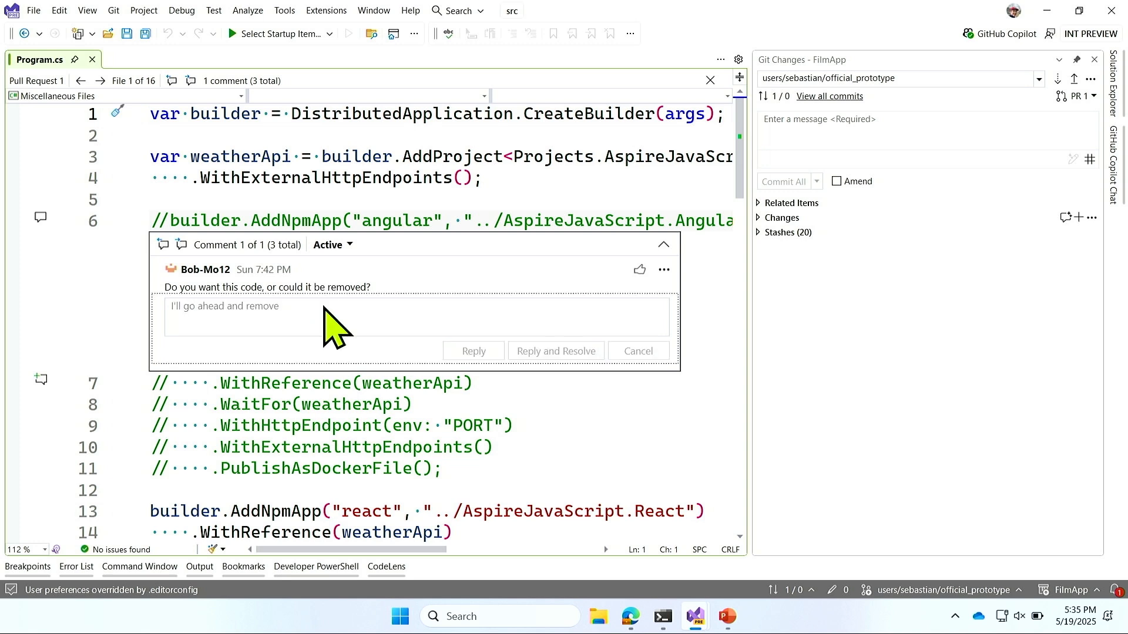
pyautogui.click(472, 352)
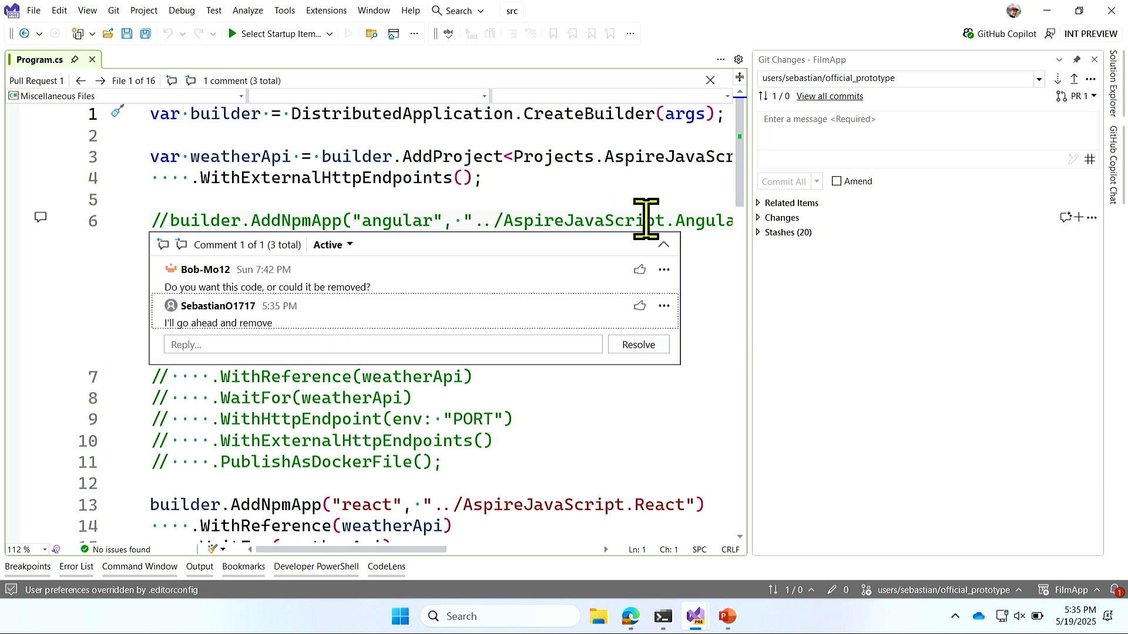
pyautogui.moveTo(662, 244)
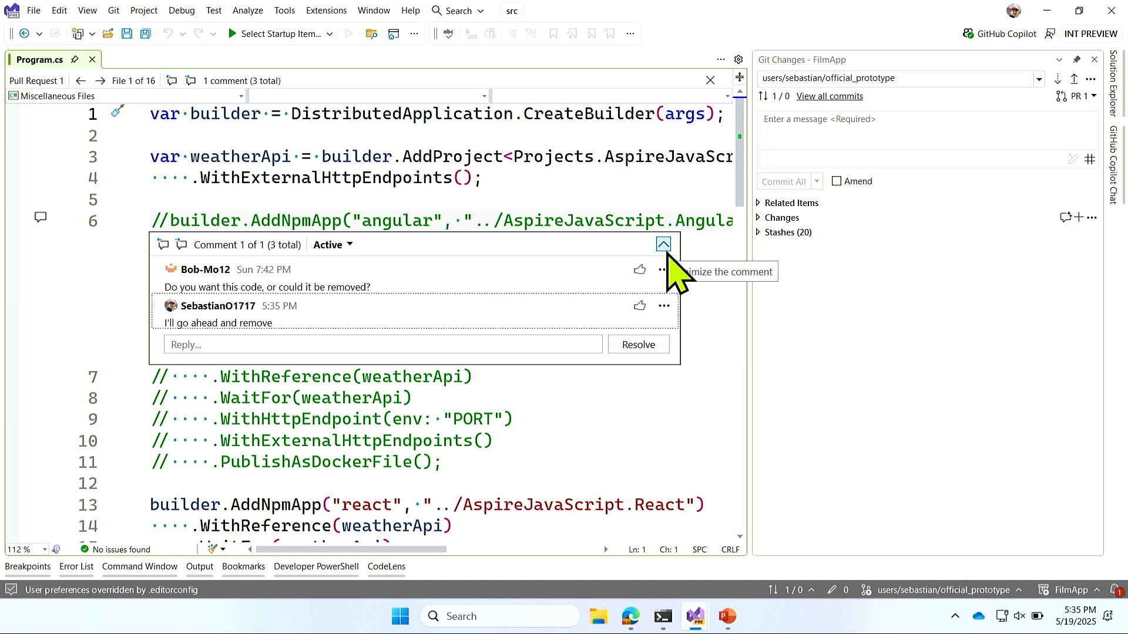
pyautogui.click(663, 244)
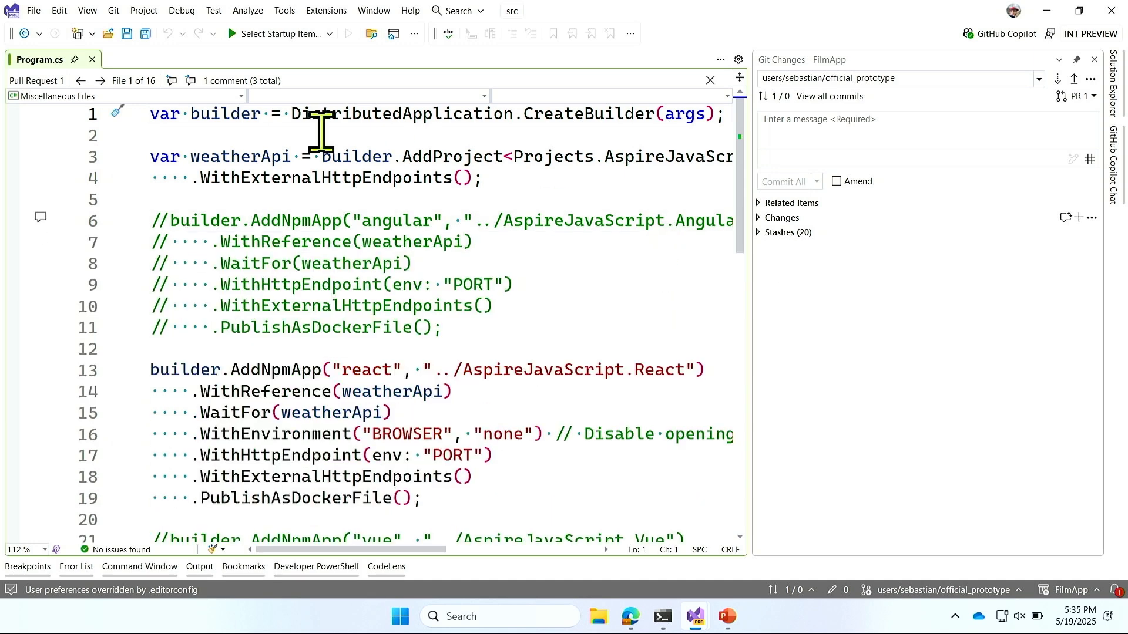
pyautogui.moveTo(171, 81)
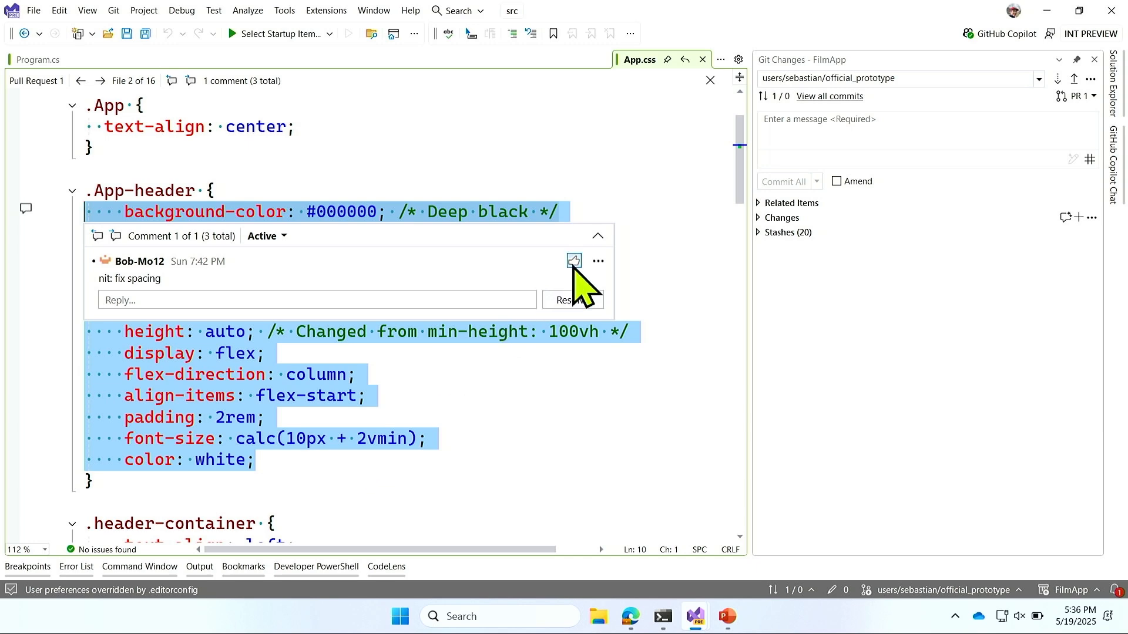
# - Like Bob's 'nit: fix spacing' App.css comment, advance files, and return to PowerPoint's agenda slide
pyautogui.click(574, 261)
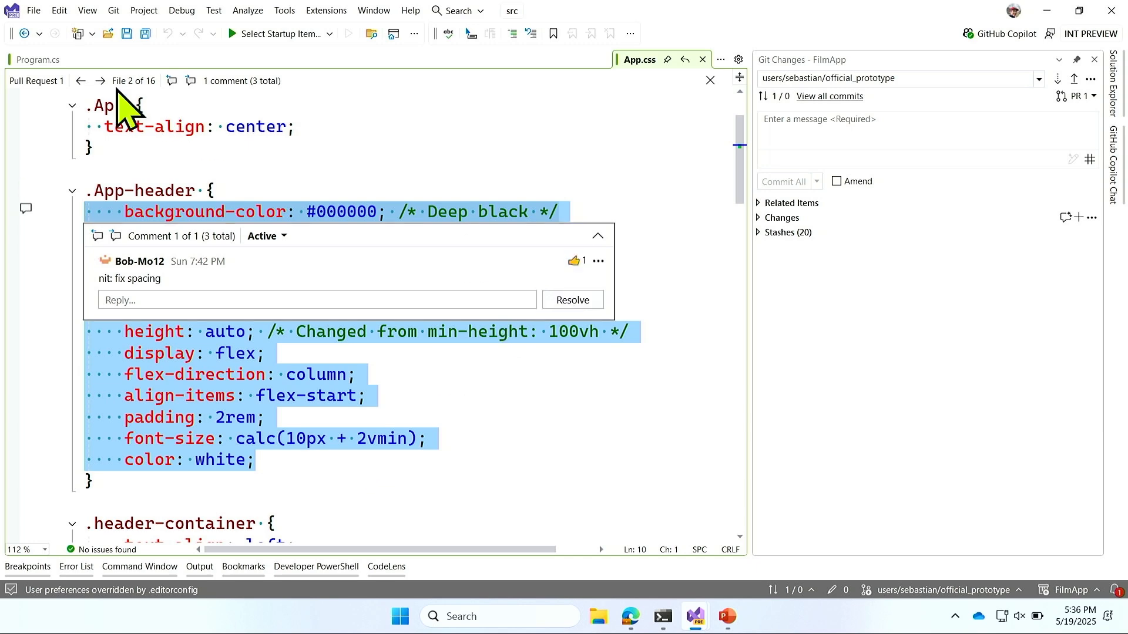
pyautogui.click(100, 81)
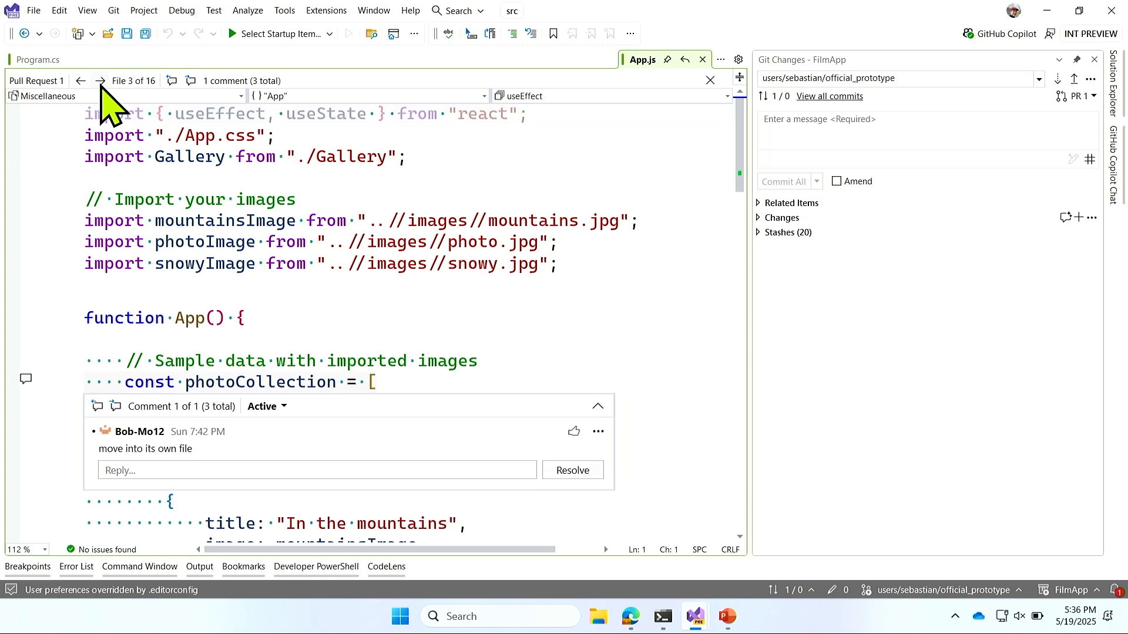
pyautogui.moveTo(374, 136)
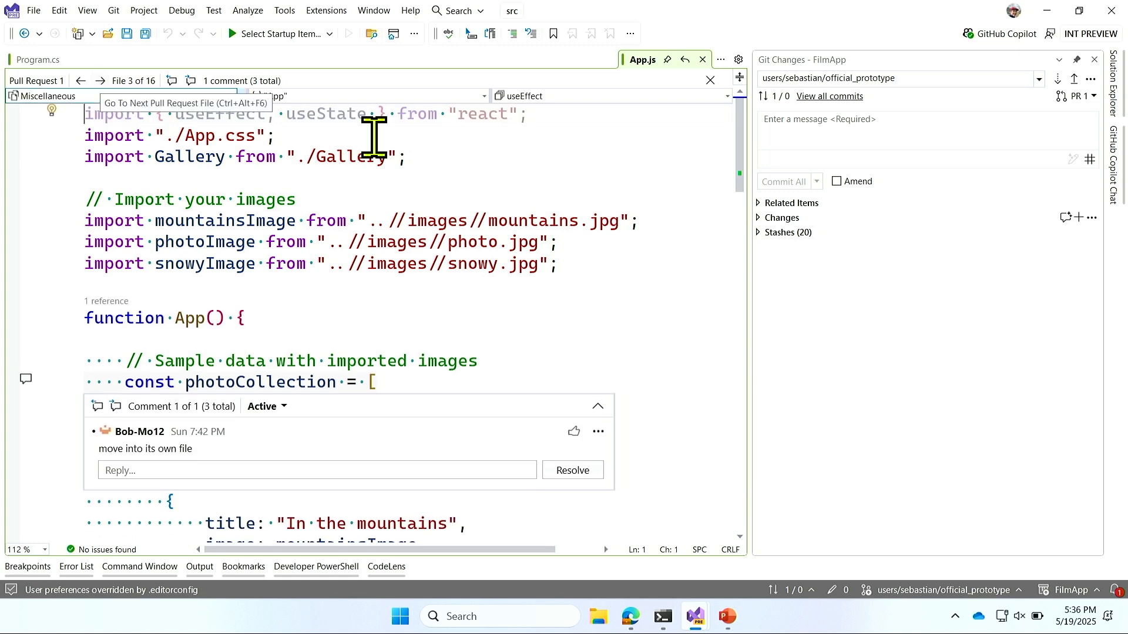
pyautogui.moveTo(683, 228)
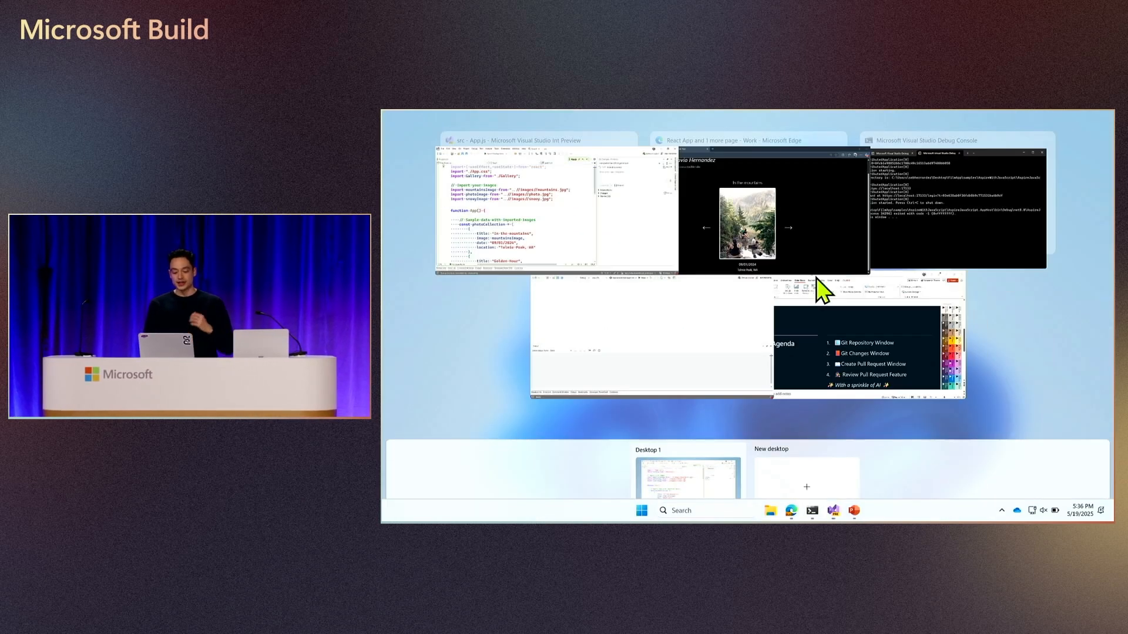
pyautogui.click(867, 335)
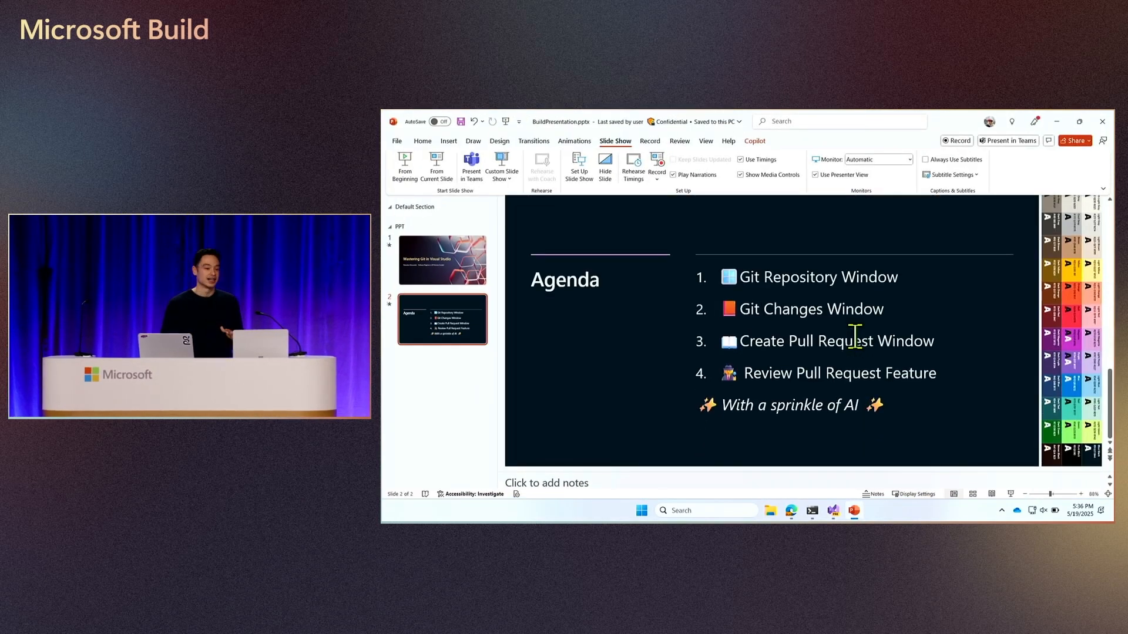